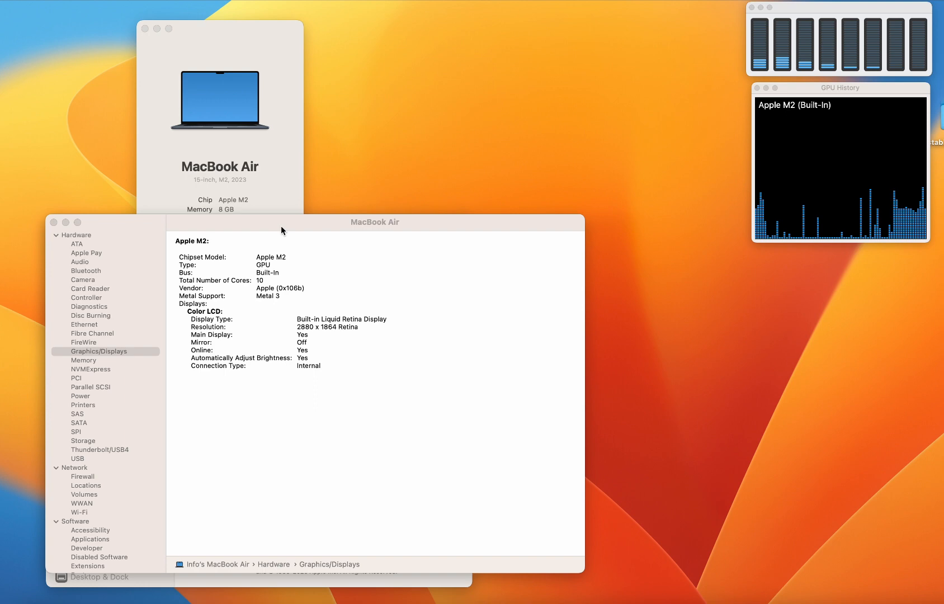
mouse_move(240, 215)
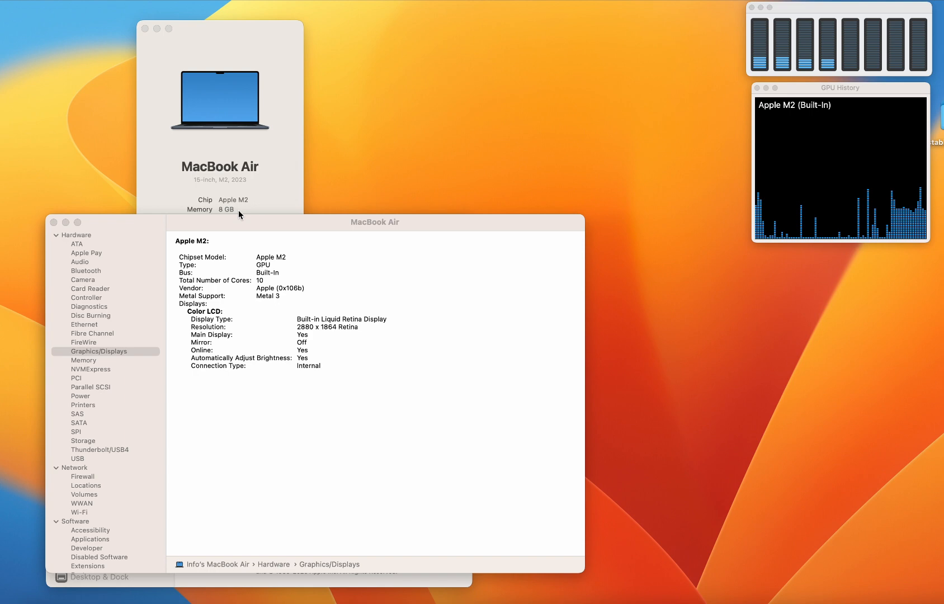
Close the System Information graphics report and the MacBook Air summary window.
click(375, 222)
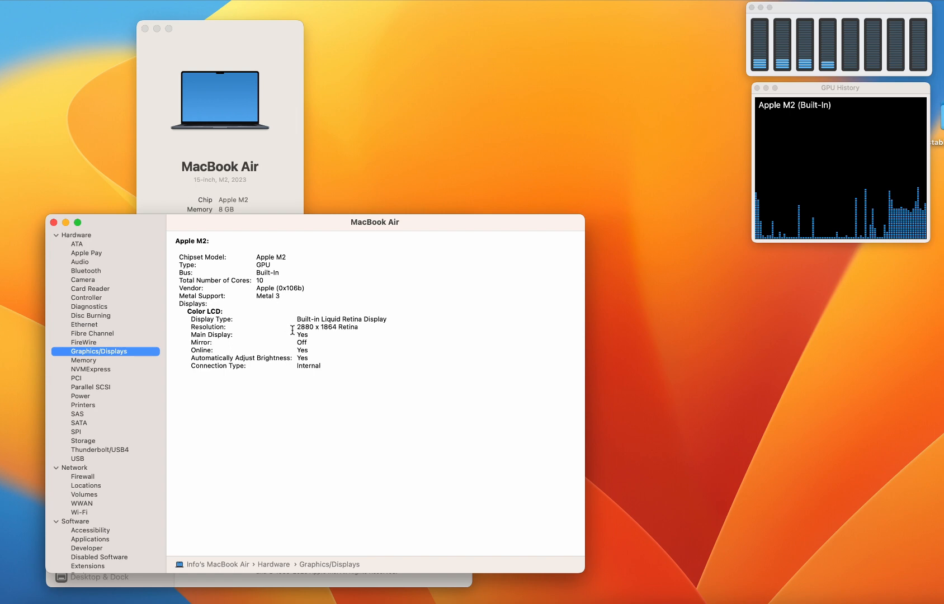
mouse_move(293, 384)
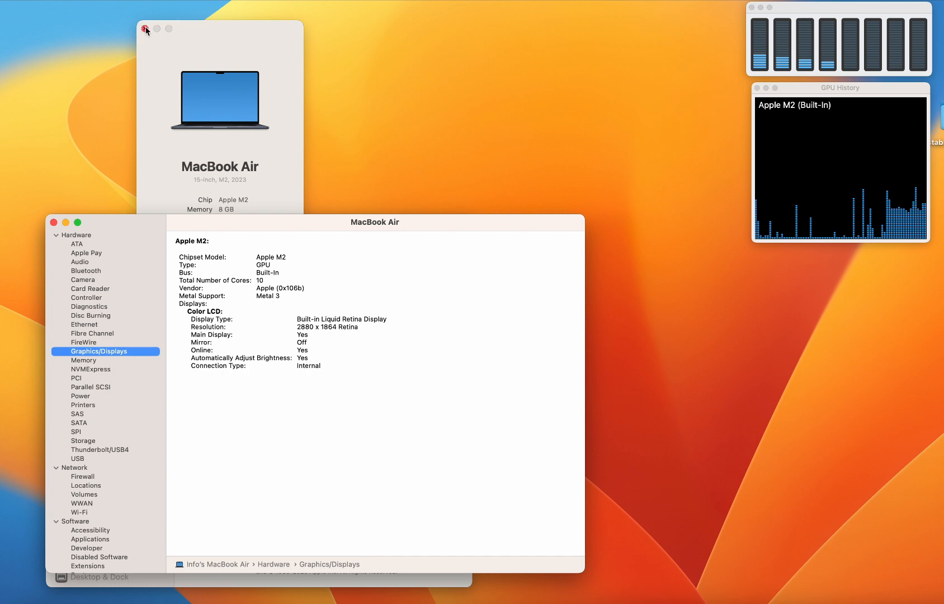
click(145, 30)
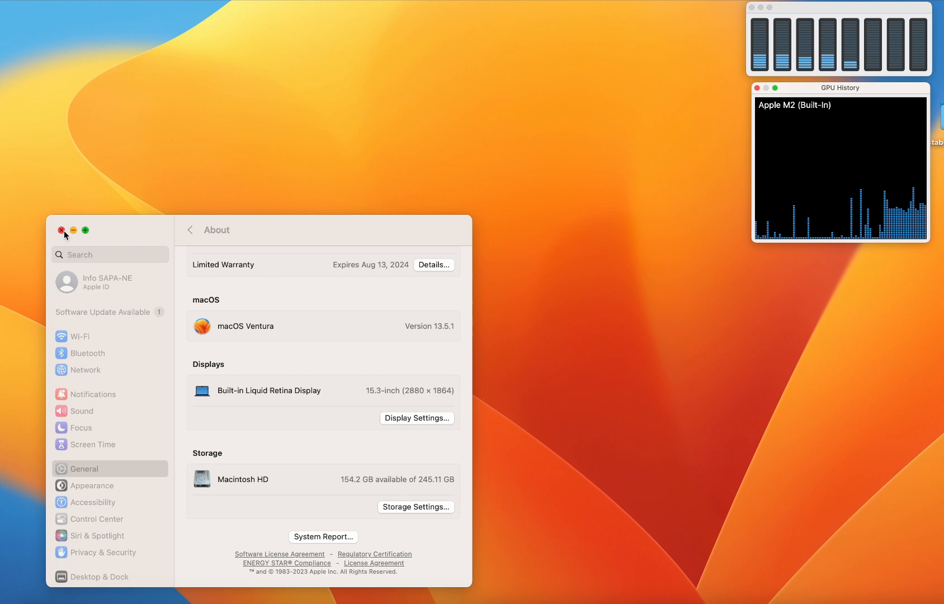
Close the System Settings About window, leaving the CPU and GPU History monitors.
click(62, 230)
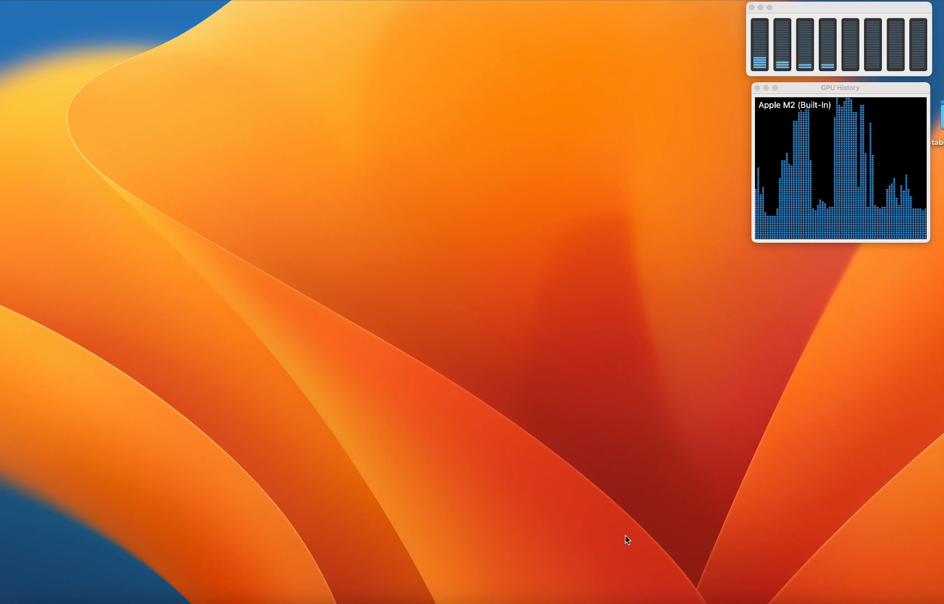
mouse_move(537, 497)
text(conda)
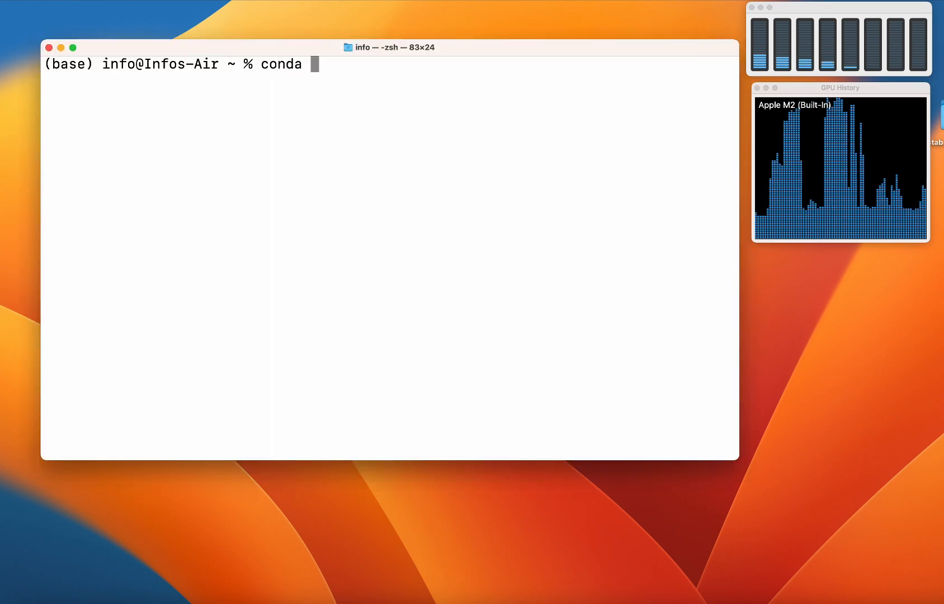
List the conda environments and activate pytorchenv.
text(env list)
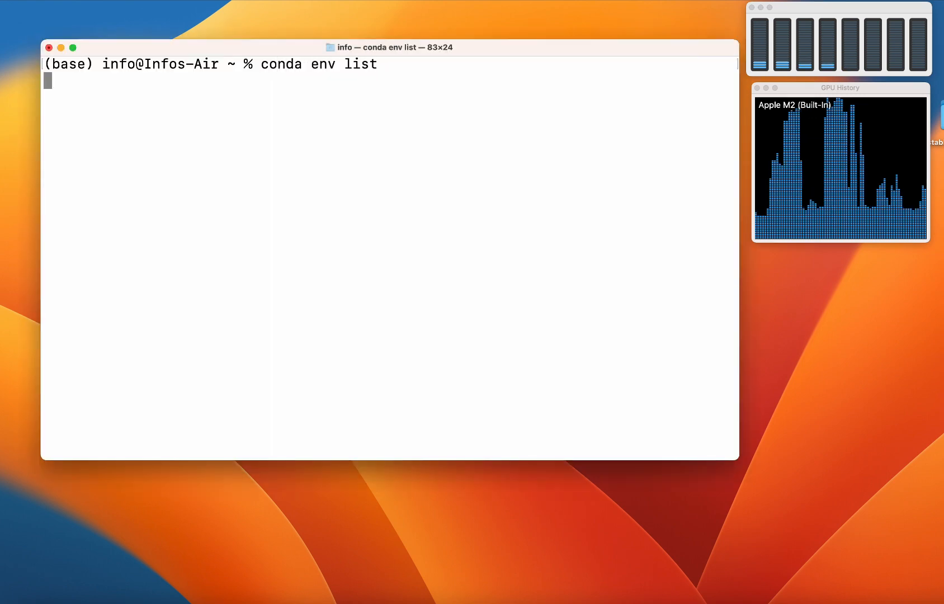
text(conda)
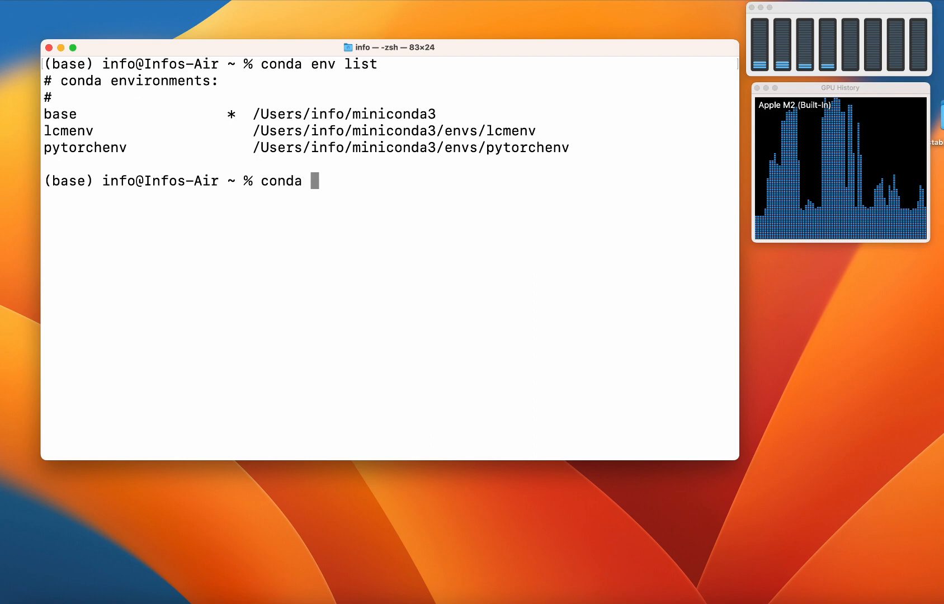
text(pytorche)
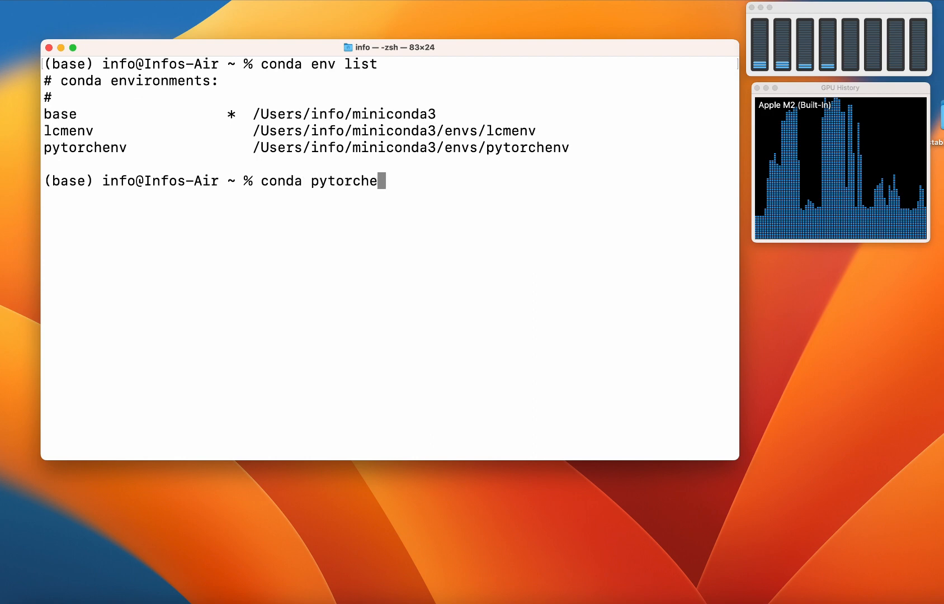
text(nv)
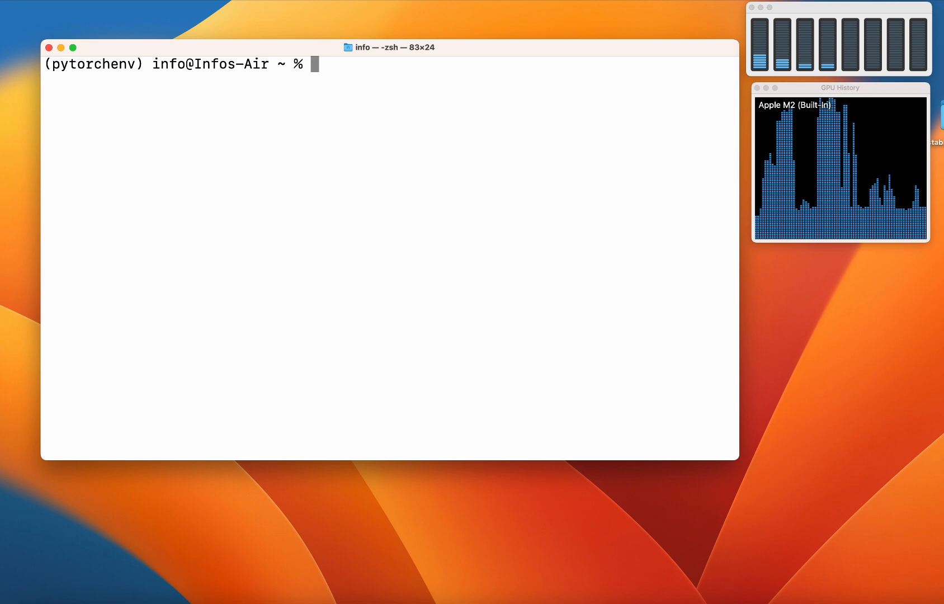
List pytorchenv's installed packages with pip list, showing torch 2.1.0.
text(pip list)
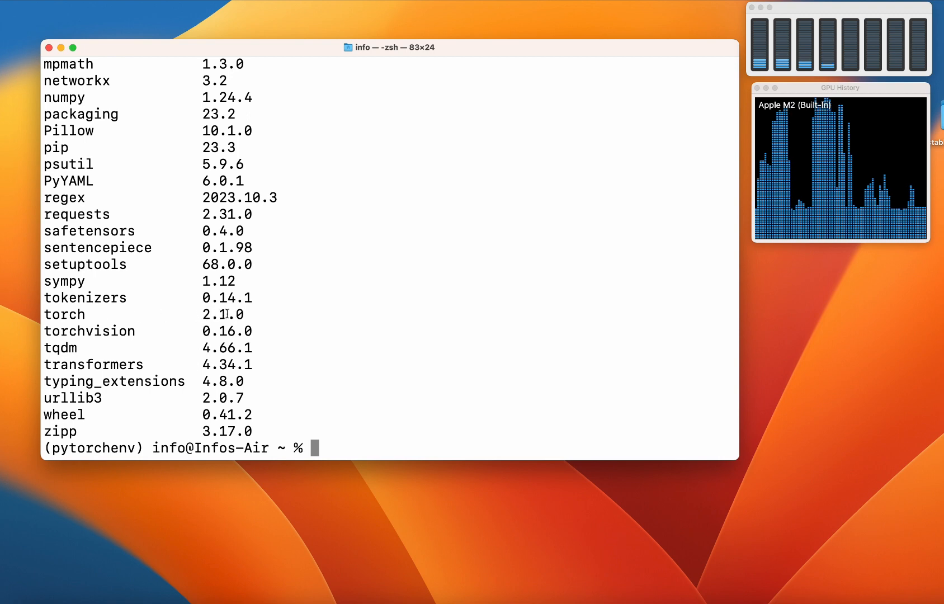
text(pip list)
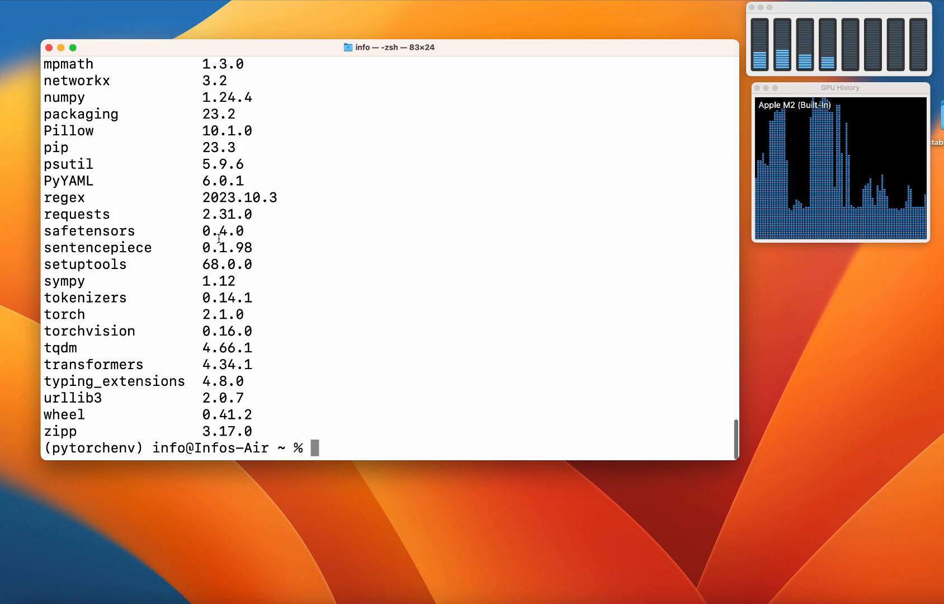
mouse_move(370, 440)
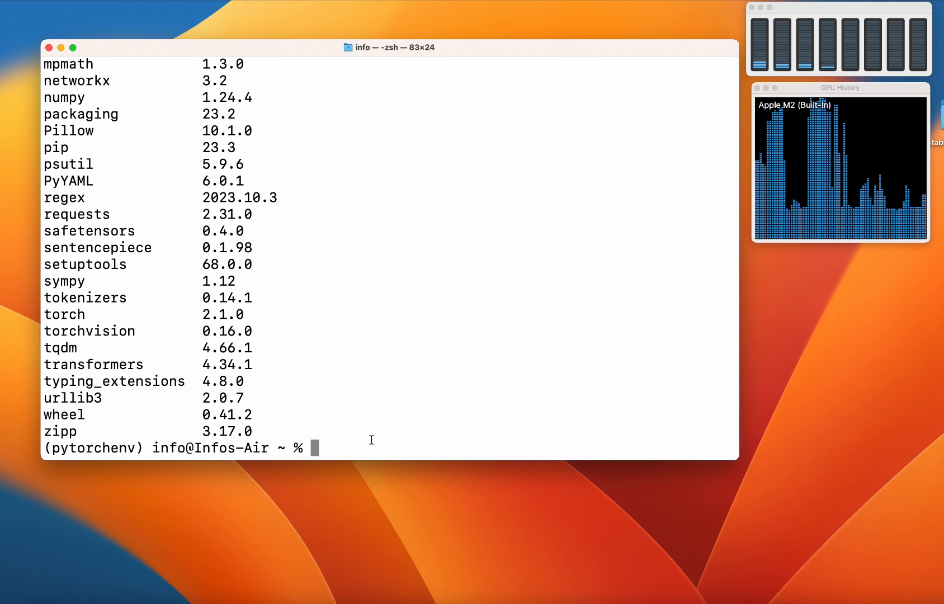
text(p)
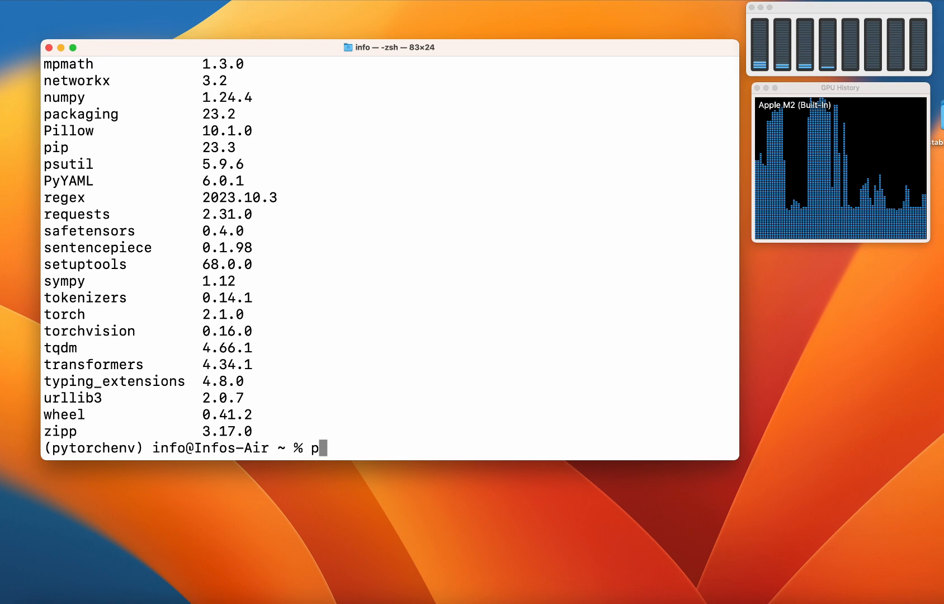
Start python and move the half-precision-diffusers notes aside, scrolled to the pipeline script.
text(ython)
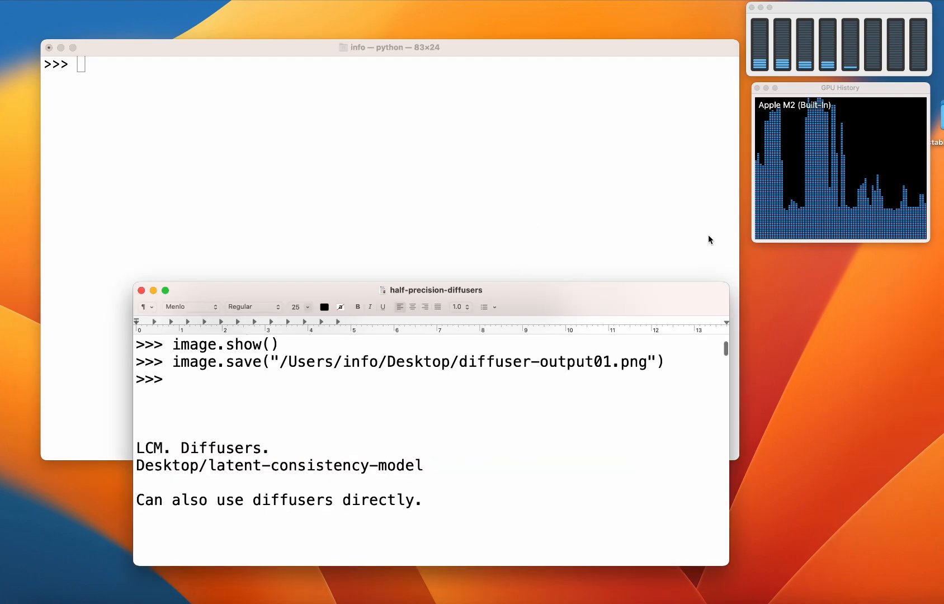
scroll(down, 3)
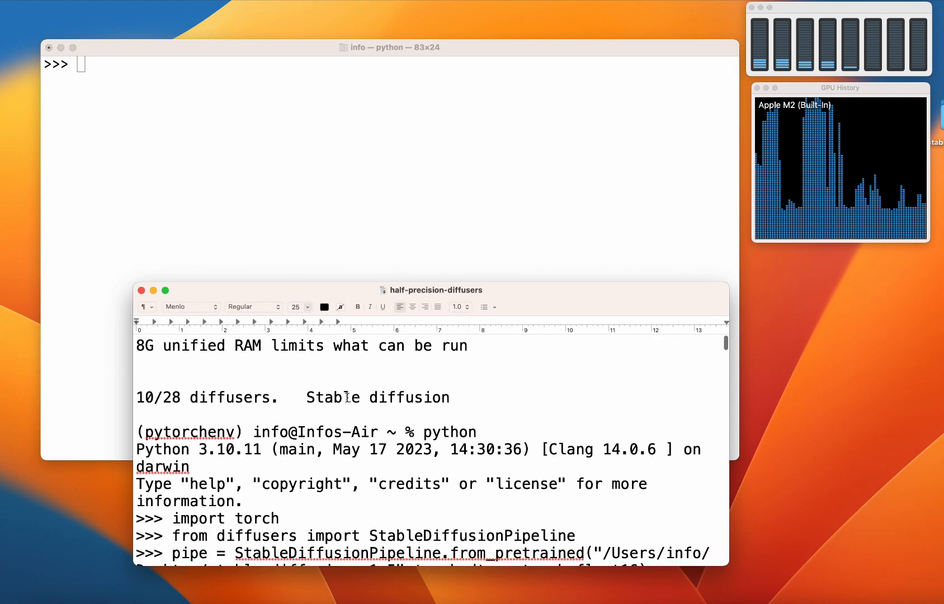
scroll(down, 3)
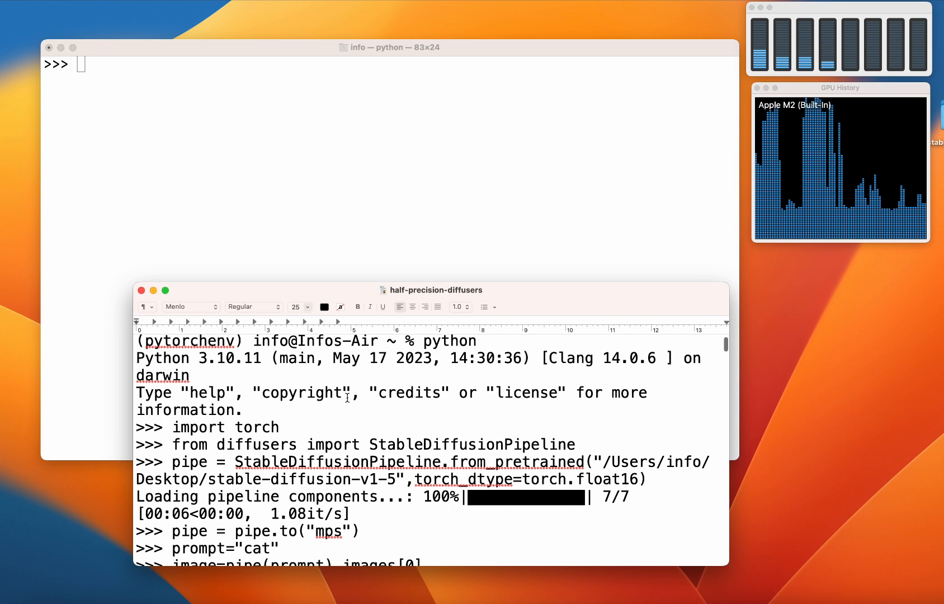
drag(431, 290, 431, 174)
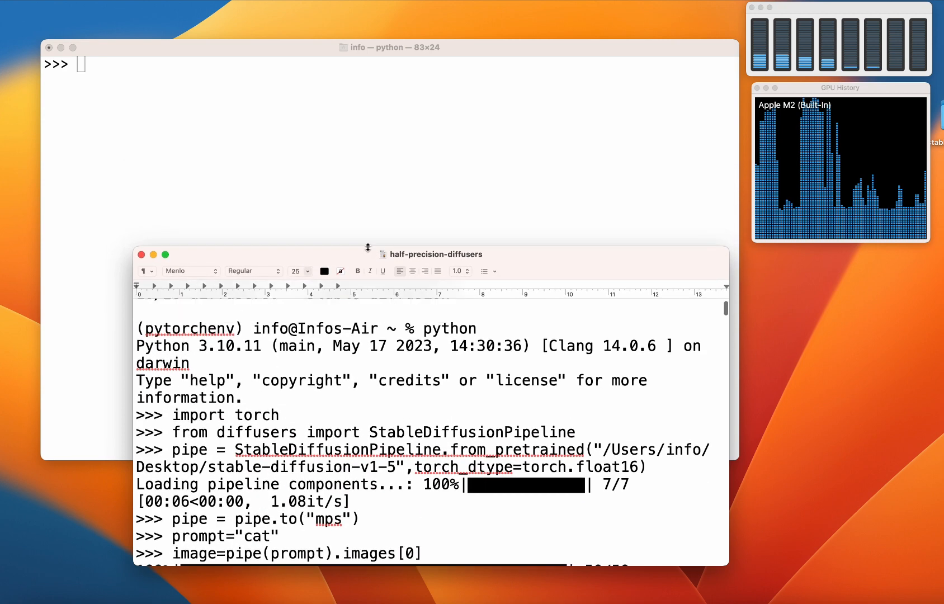
scroll(down, 3)
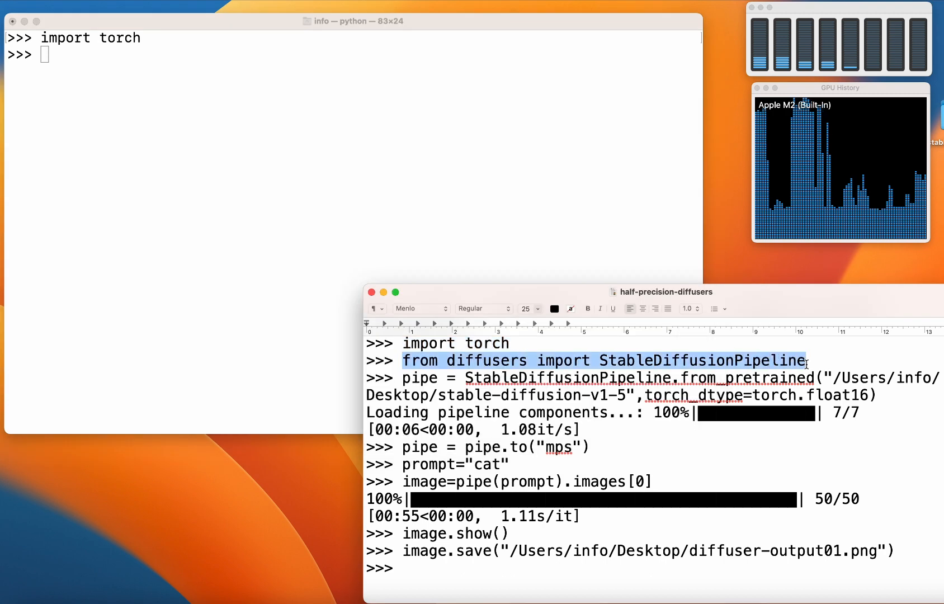
mouse_move(429, 142)
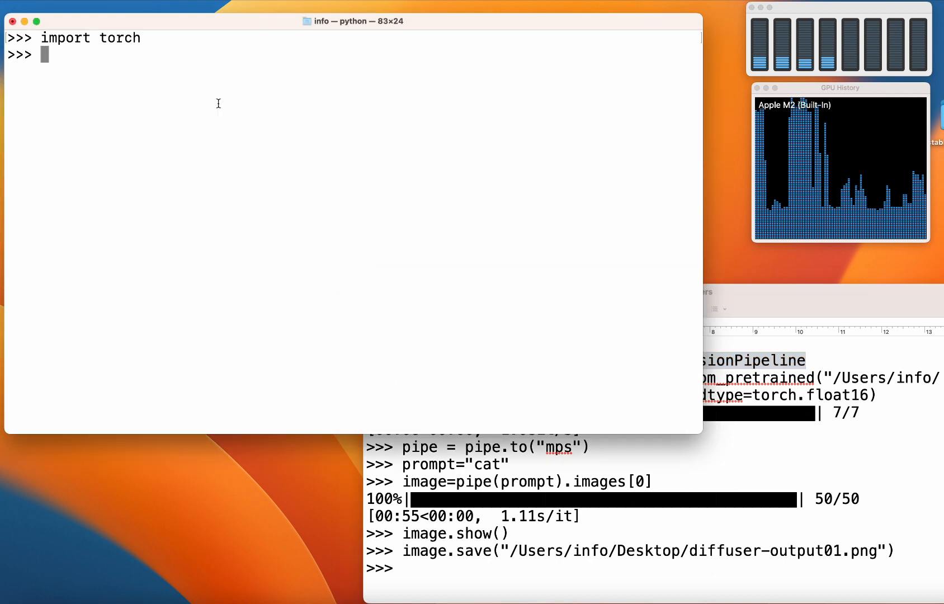
Import StableDiffusionPipeline and type the float16 from_pretrained load for stable-diffusion-v1-5.
text(from diffusers import StableDiffusionPipeline)
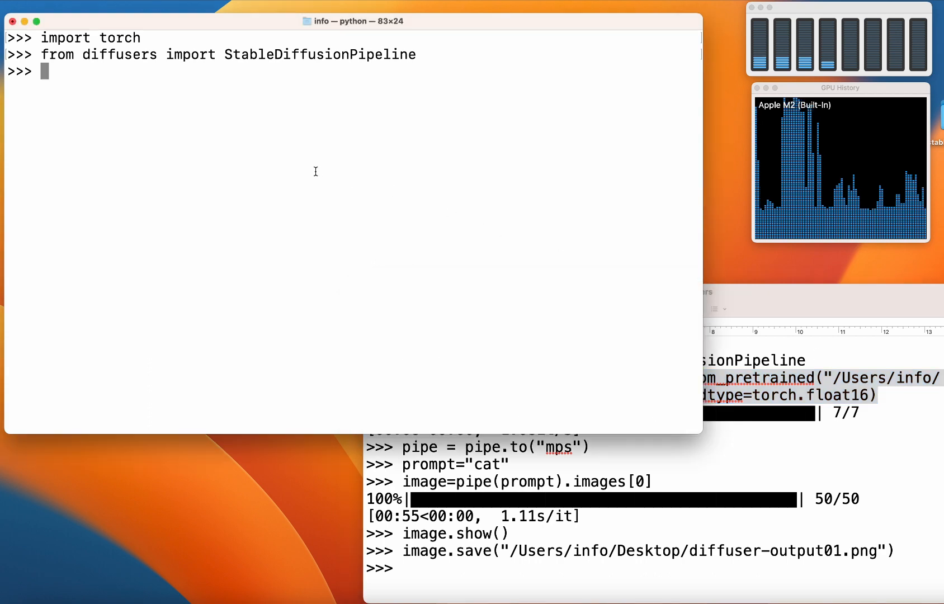
text(pipe = StableDiffusionPipeline.from_pretrained("/Users/info/Desktop/stable-diffusion-v1-5",torch_dtype=torch.float16))
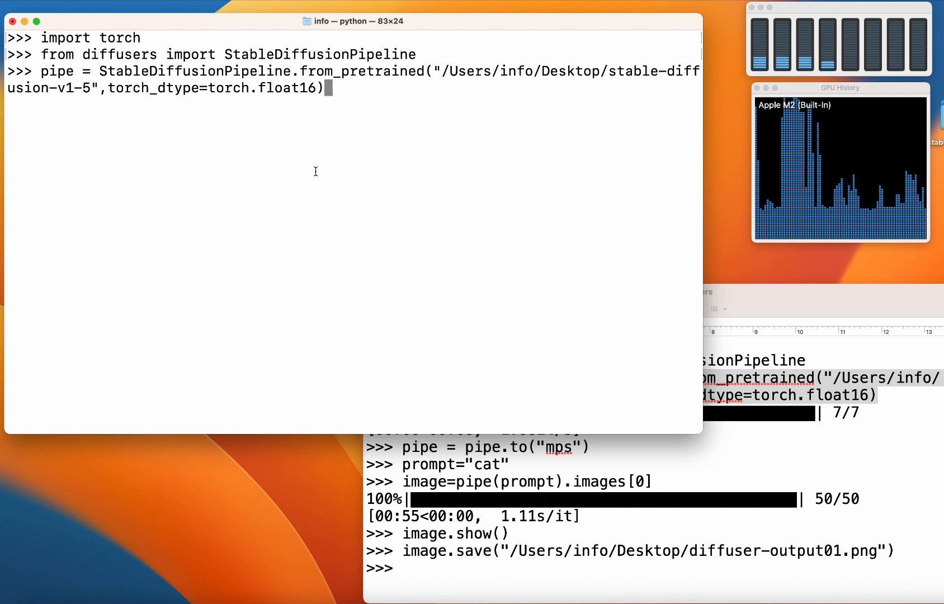
mouse_move(408, 135)
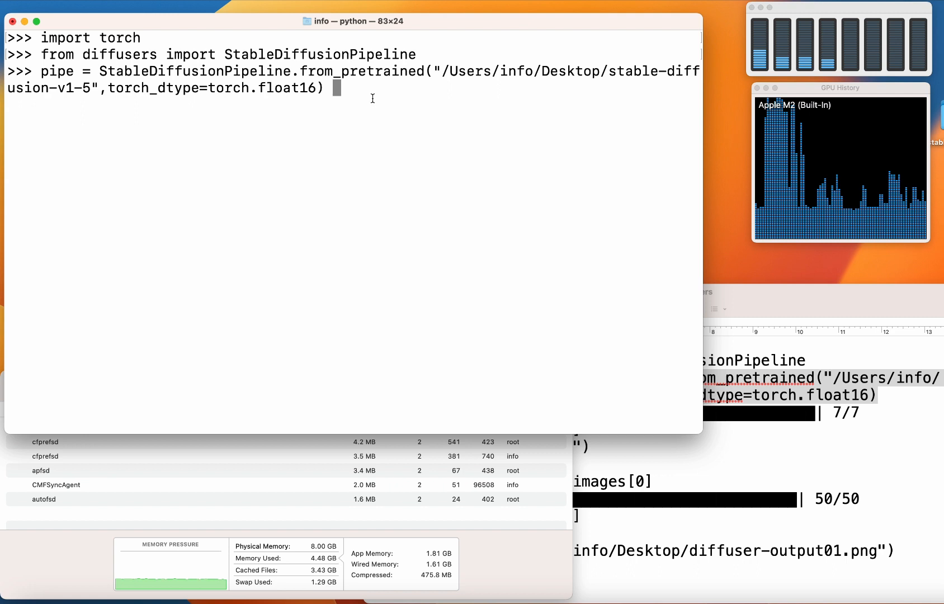
Run the float16 from_pretrained load of stable-diffusion-v1-5.
key(enter)
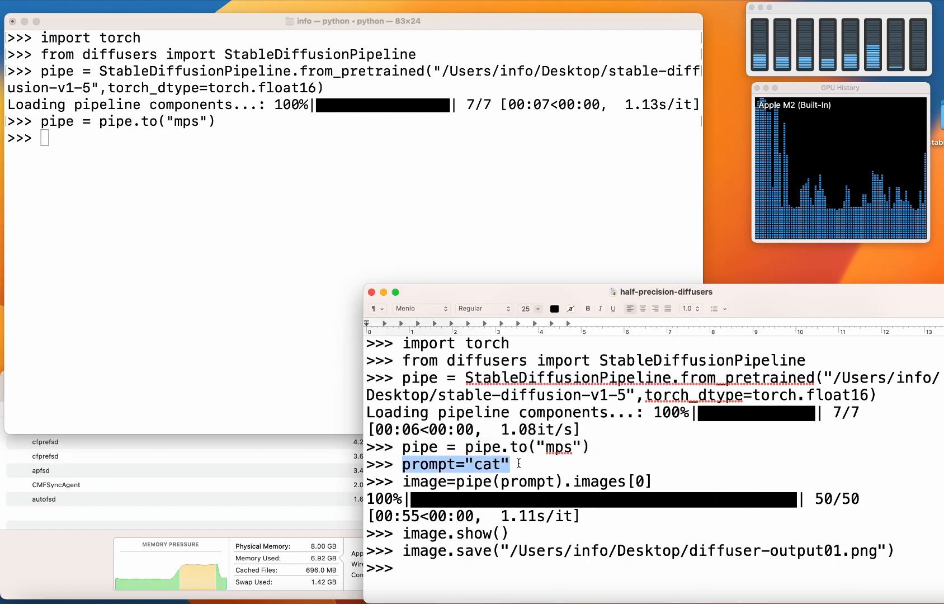
Enter the prompt 'cat playing guitar, masterpiece, 8k' in the Python session.
click(457, 447)
text(prompt = ")
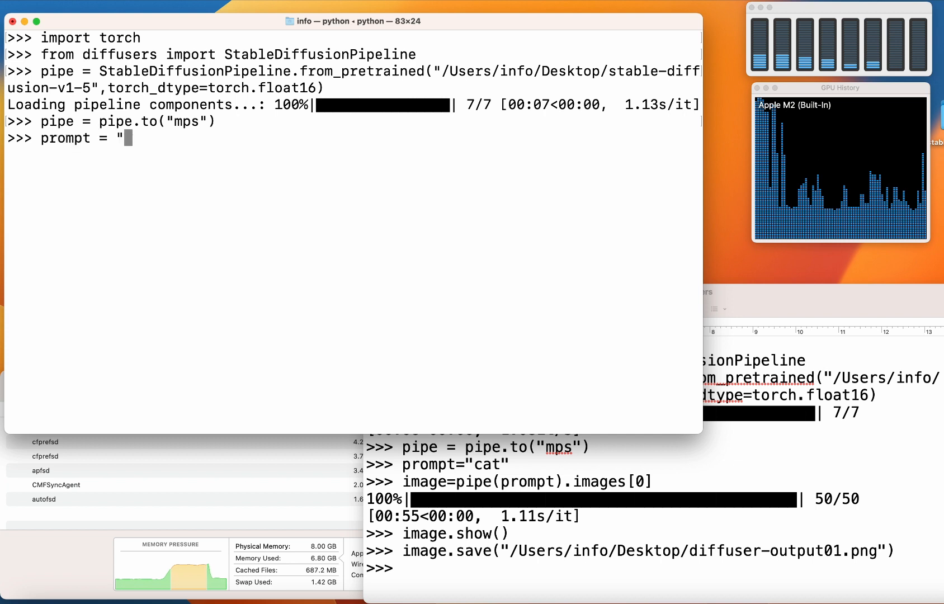
text(cat ")
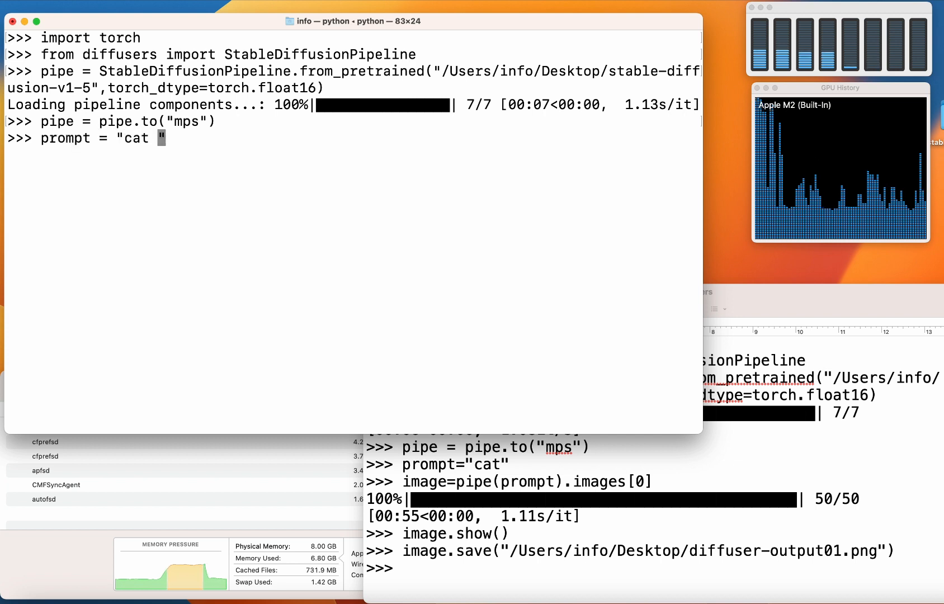
text(playing gu)
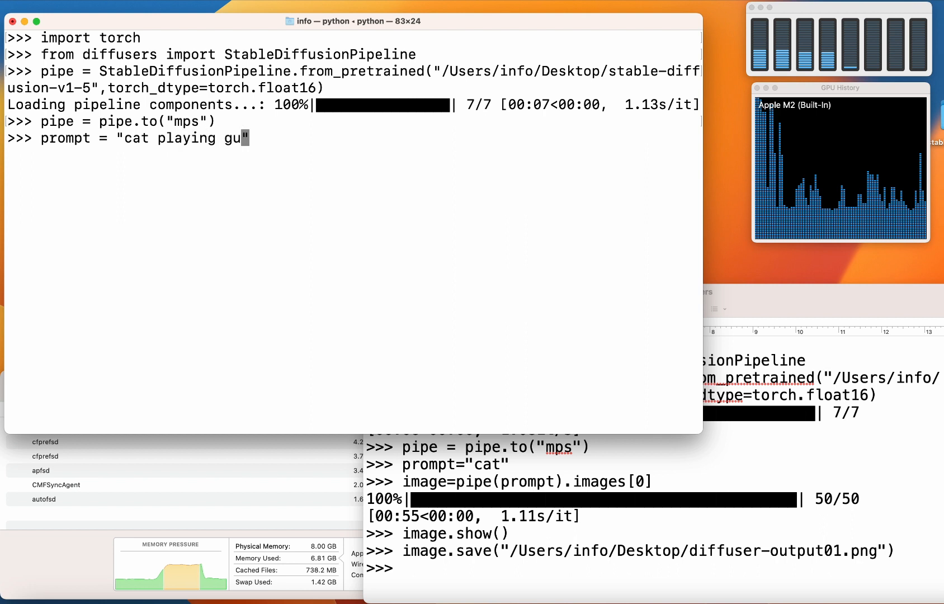
text(itar,)
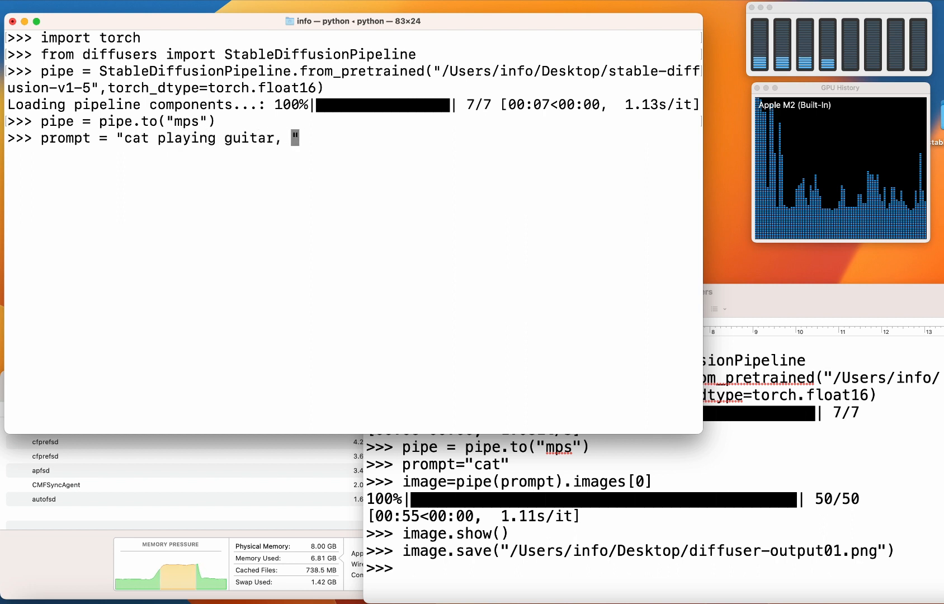
text(masterpiece)
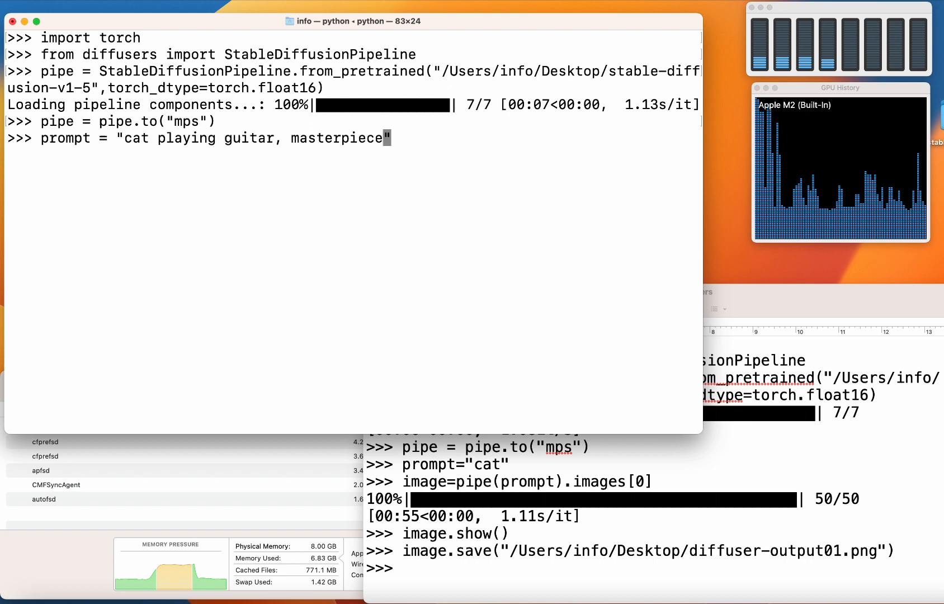
text(, 8k)
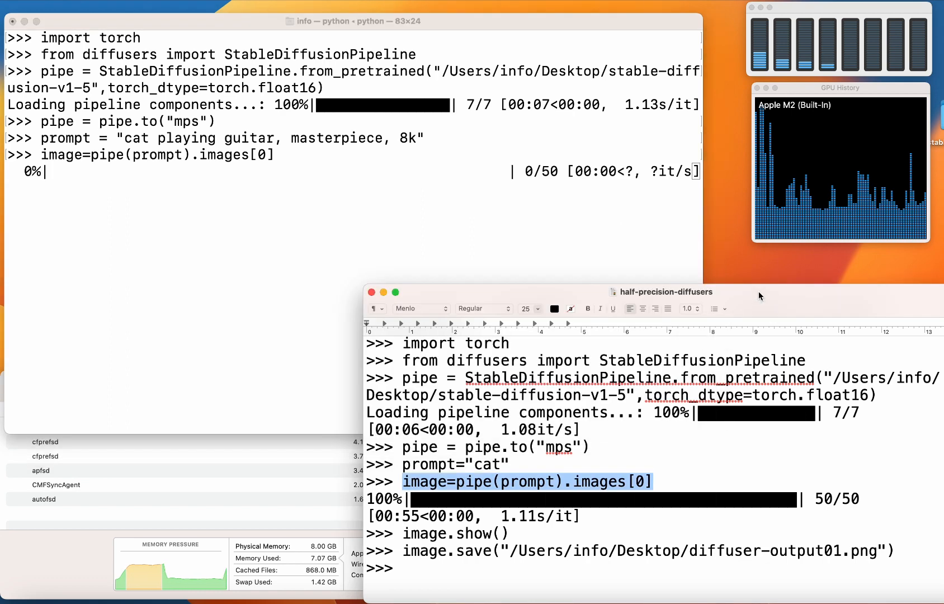
Watch memory usage while generation completes 50/50 steps, then begin typing image.show().
click(371, 292)
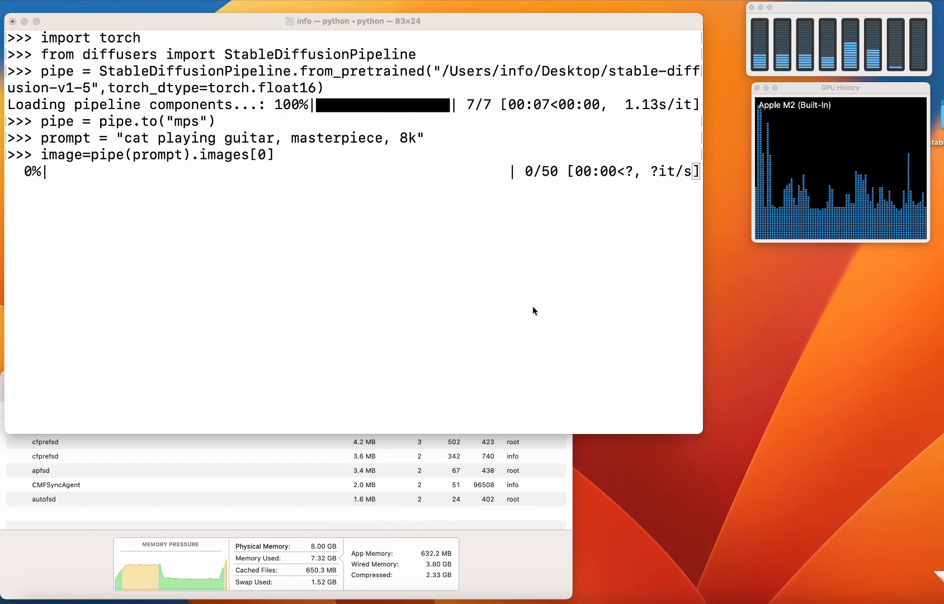
mouse_move(800, 397)
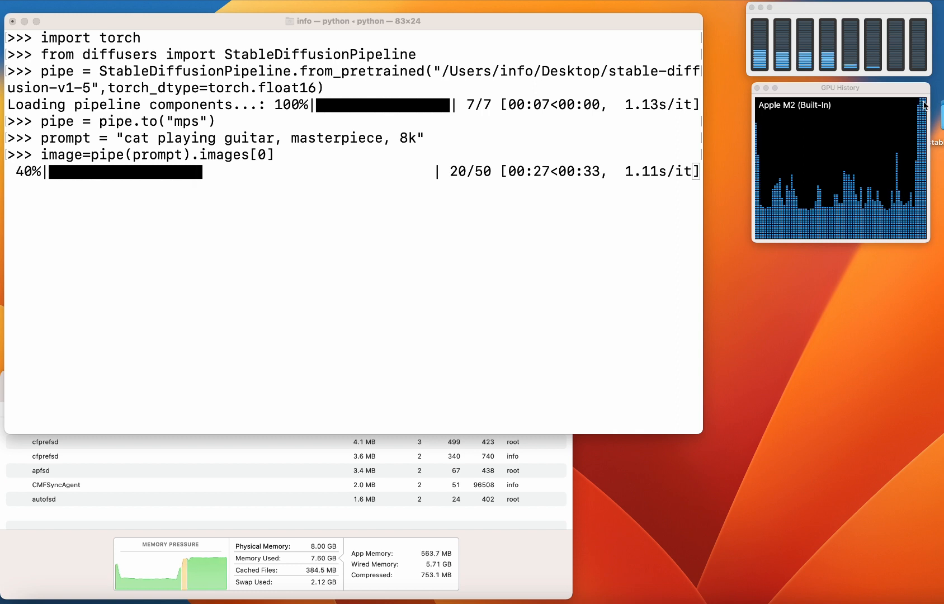
mouse_move(885, 149)
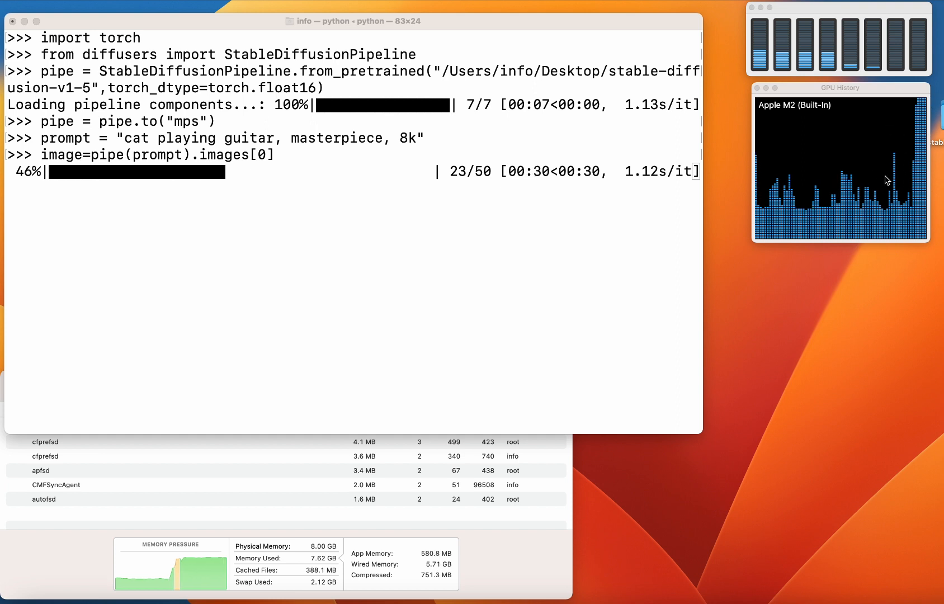
mouse_move(886, 84)
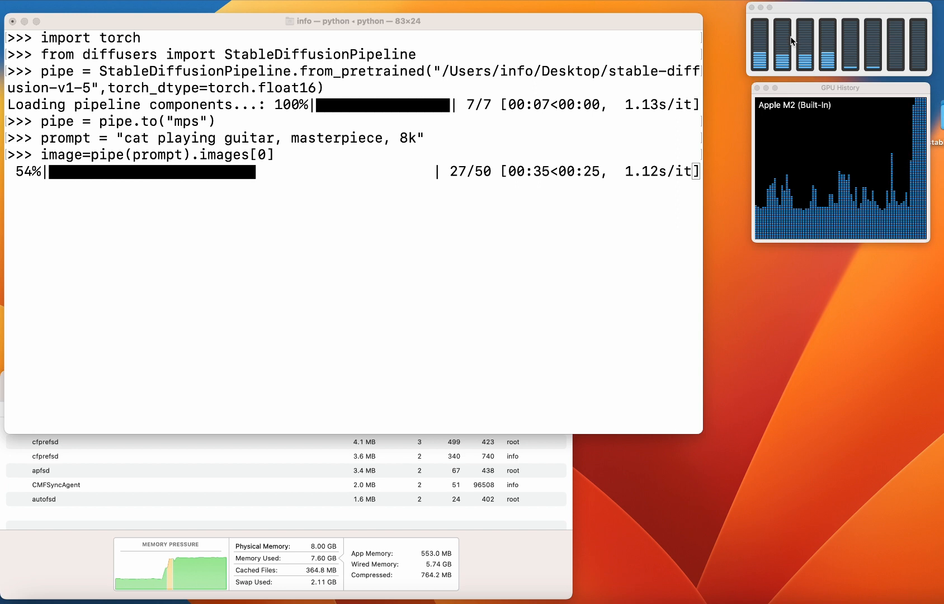
mouse_move(774, 55)
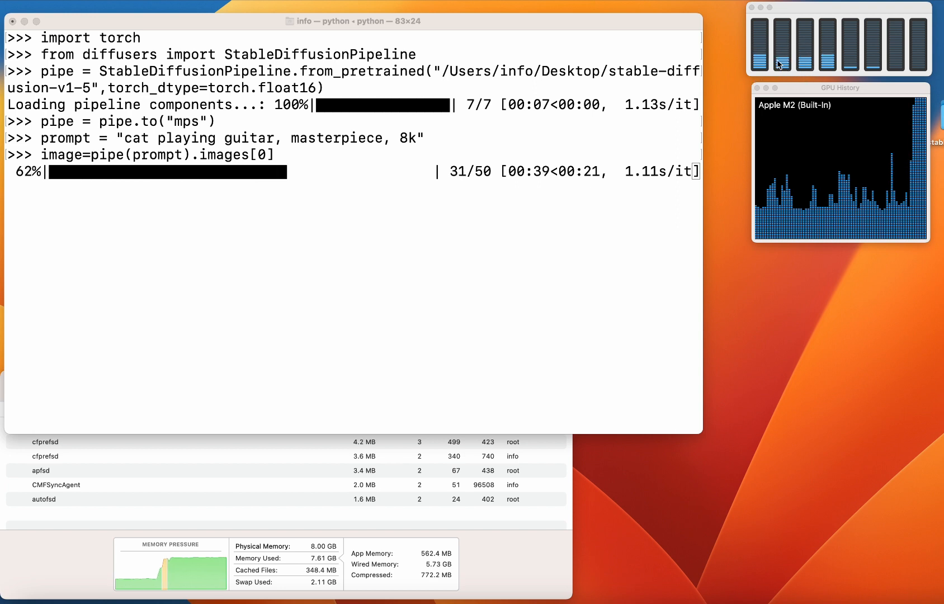
mouse_move(798, 80)
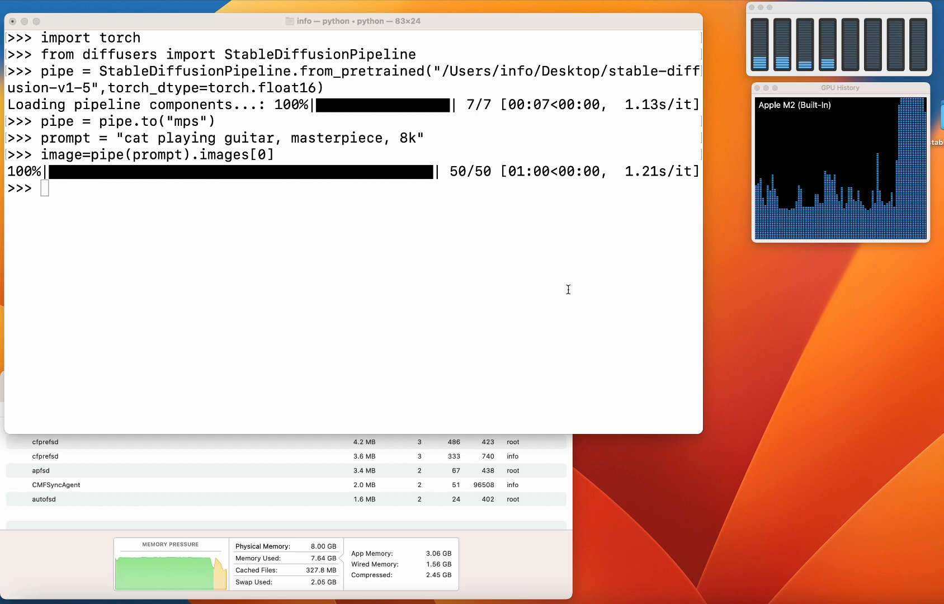
text(image.sh)
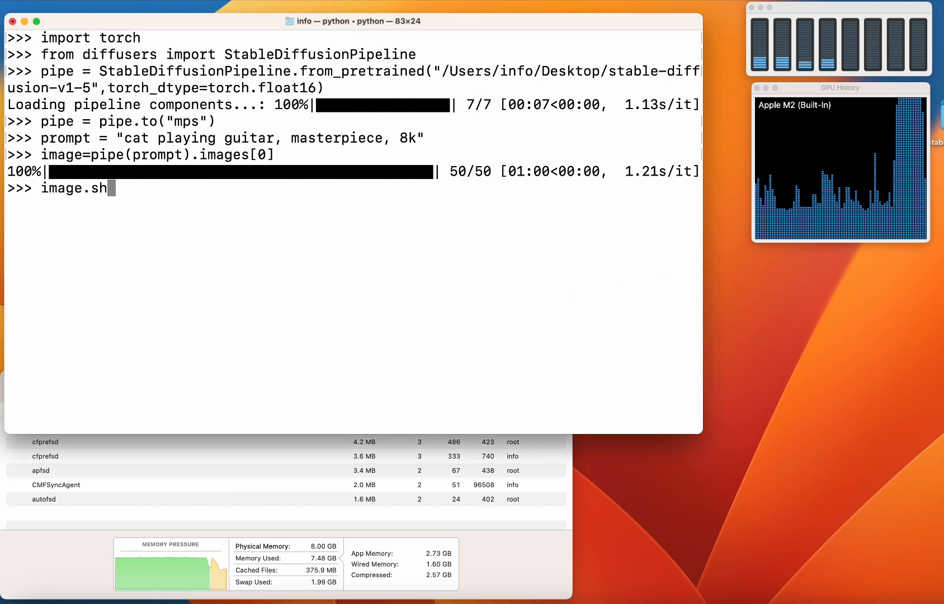
Display the cat-playing-guitar image with image.show(), then close its preview.
text(ow())
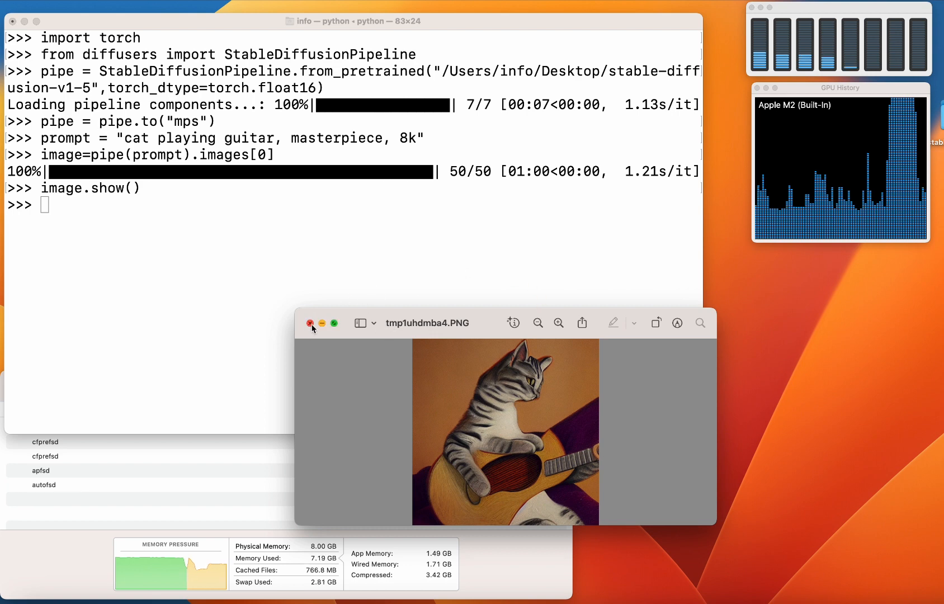
click(310, 323)
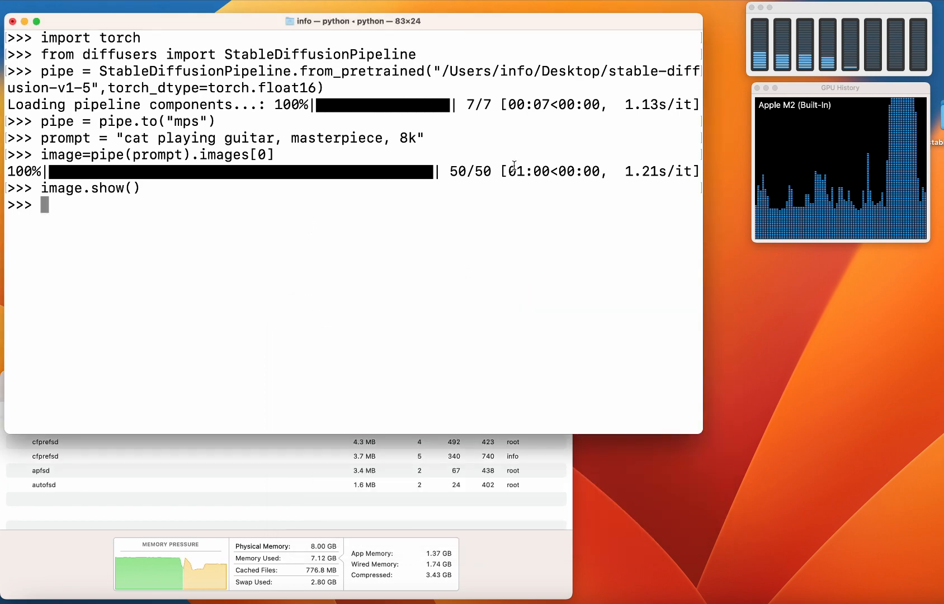
mouse_move(391, 232)
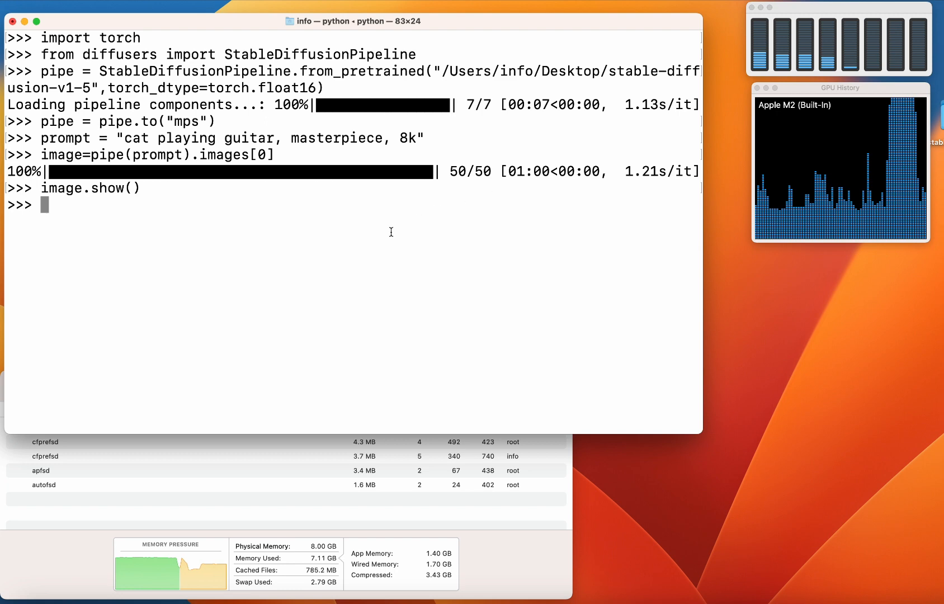
Generate a second cat-playing-guitar image, finishing 50 steps in 58 seconds.
text(image.show())
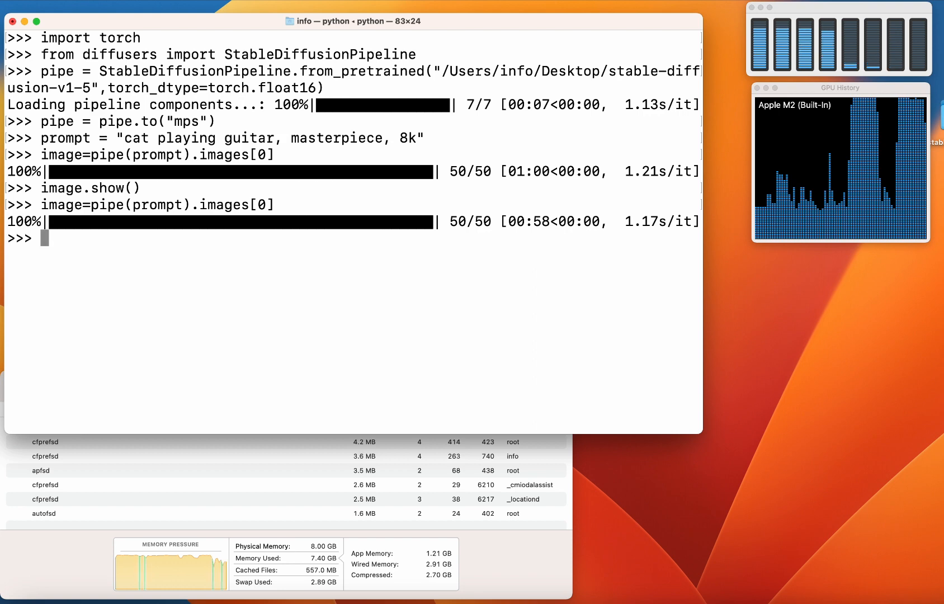
mouse_move(364, 267)
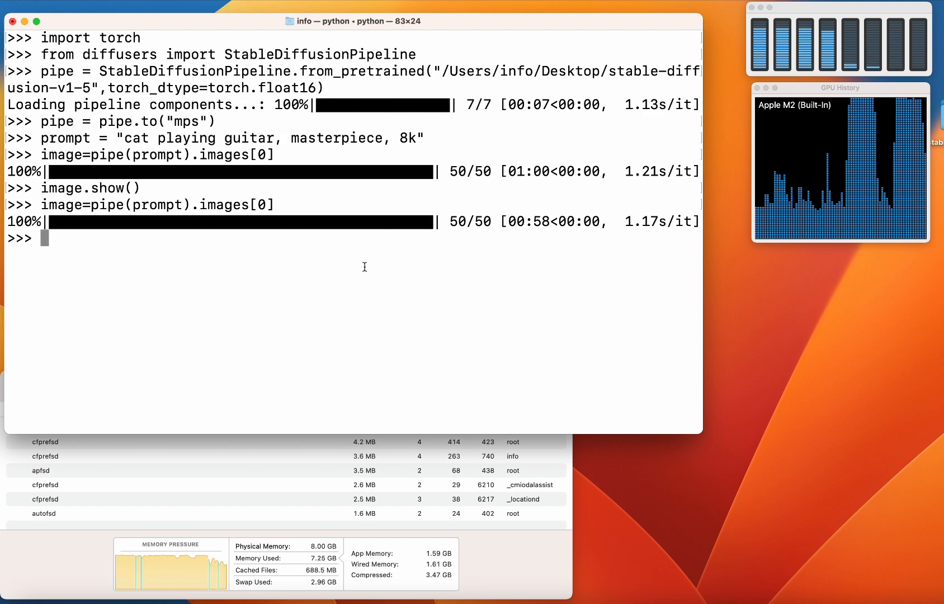
mouse_move(345, 330)
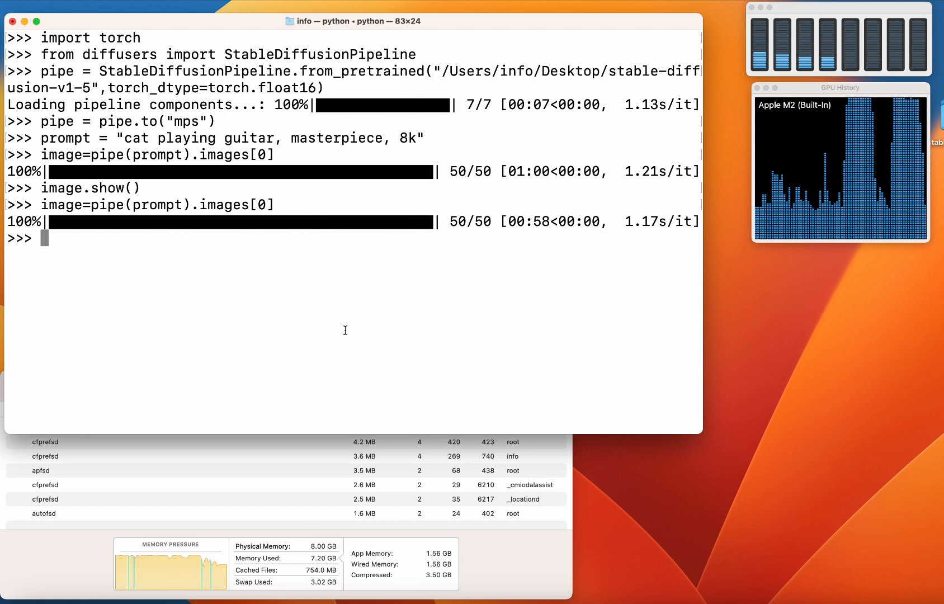
Display the second generated image with image.show(), then bring up the Ollama website.
text(image.show())
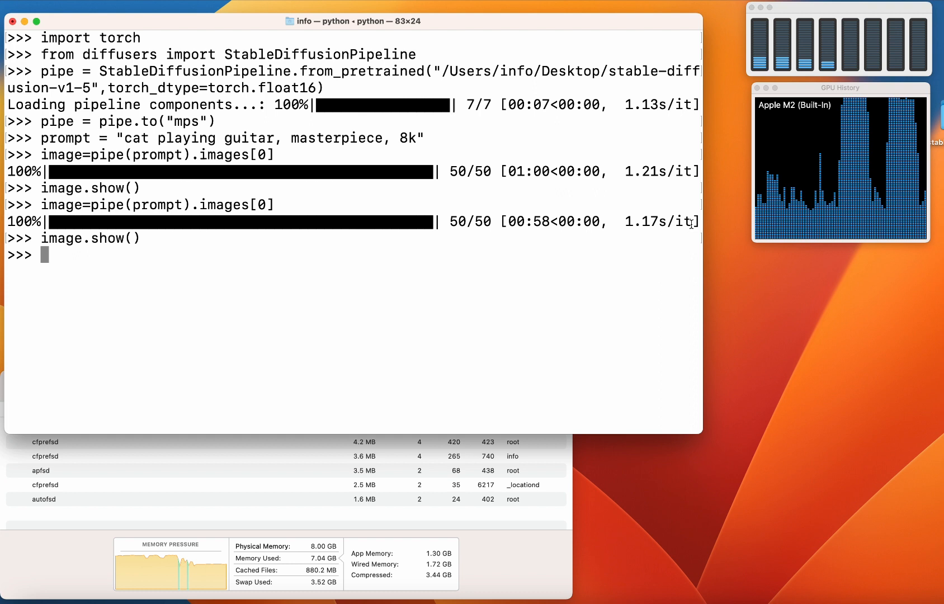
double_click(661, 221)
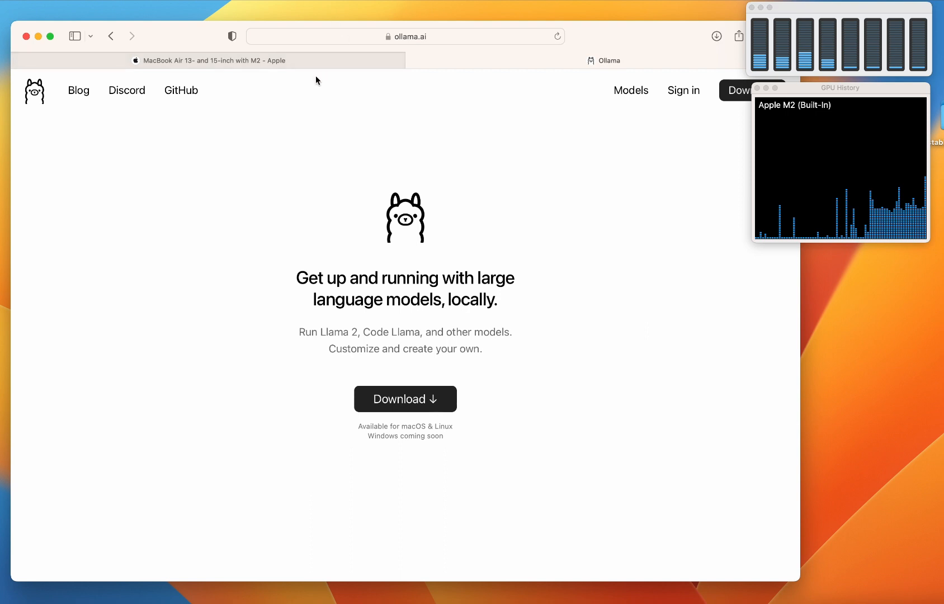
mouse_move(211, 61)
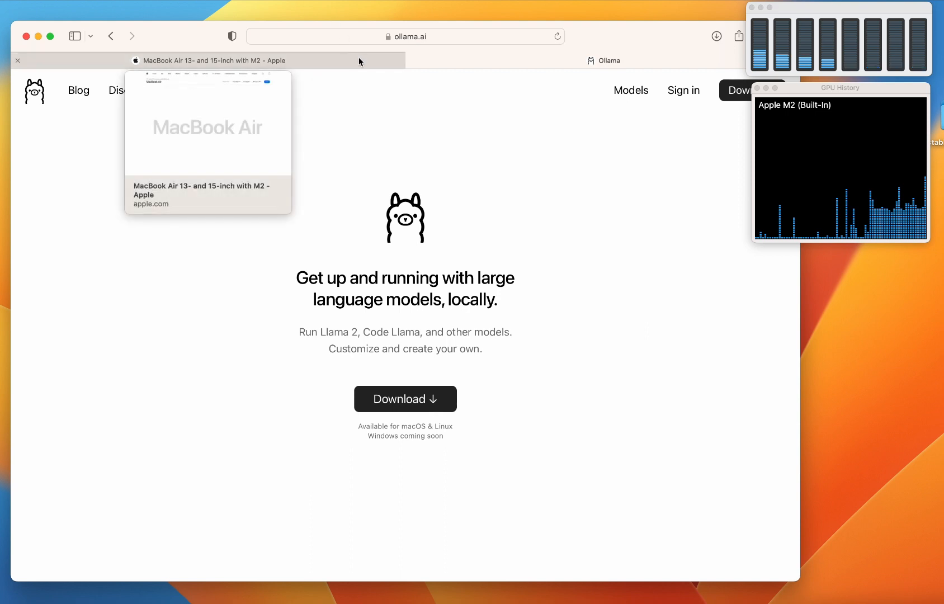
Go to the ollama.ai Download Ollama page offering the macOS download.
click(404, 36)
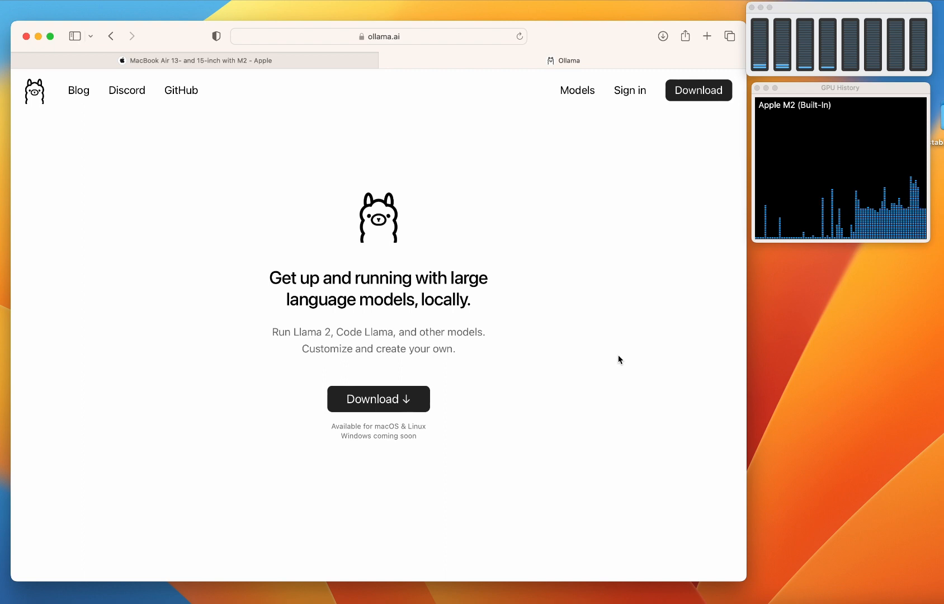
mouse_move(378, 399)
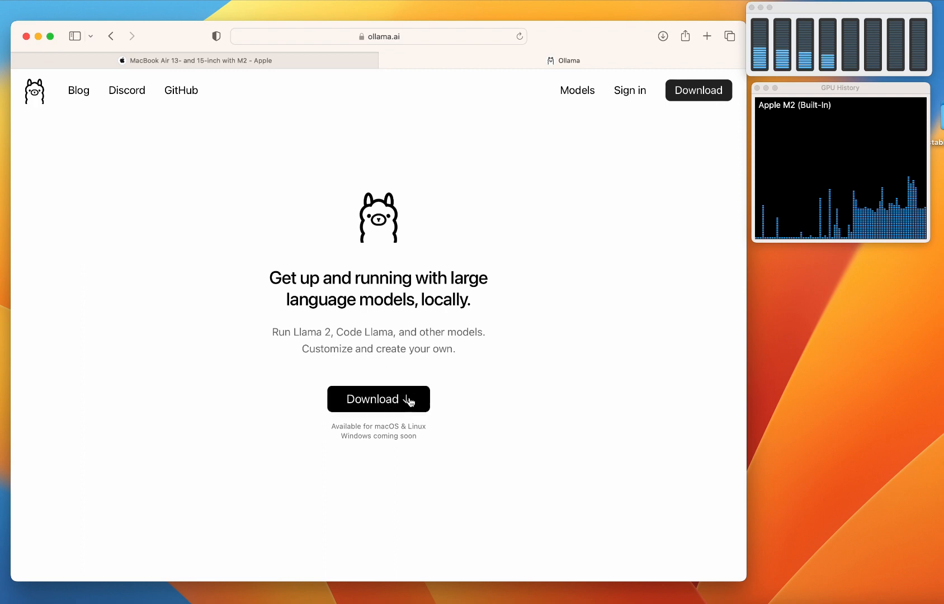
click(378, 399)
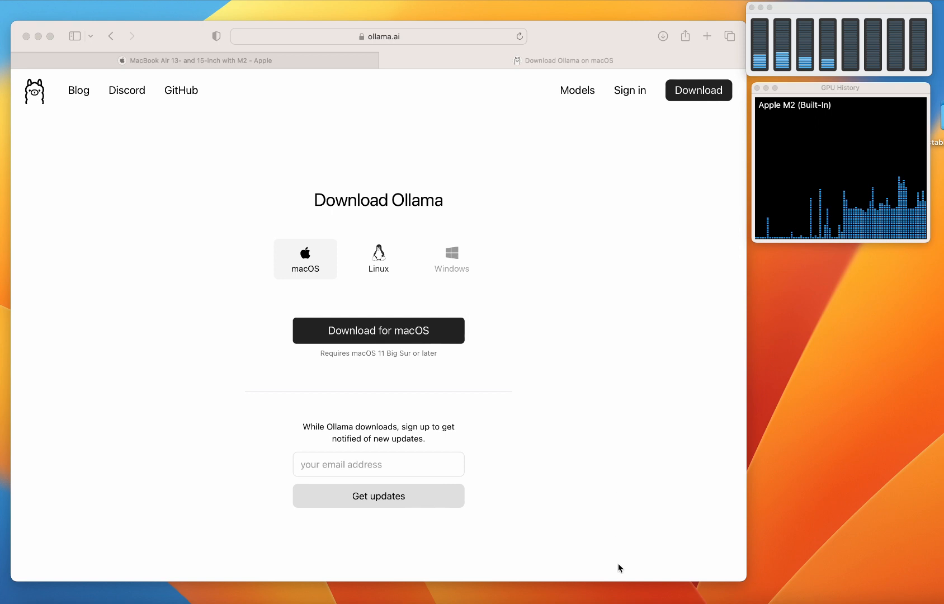
mouse_move(622, 479)
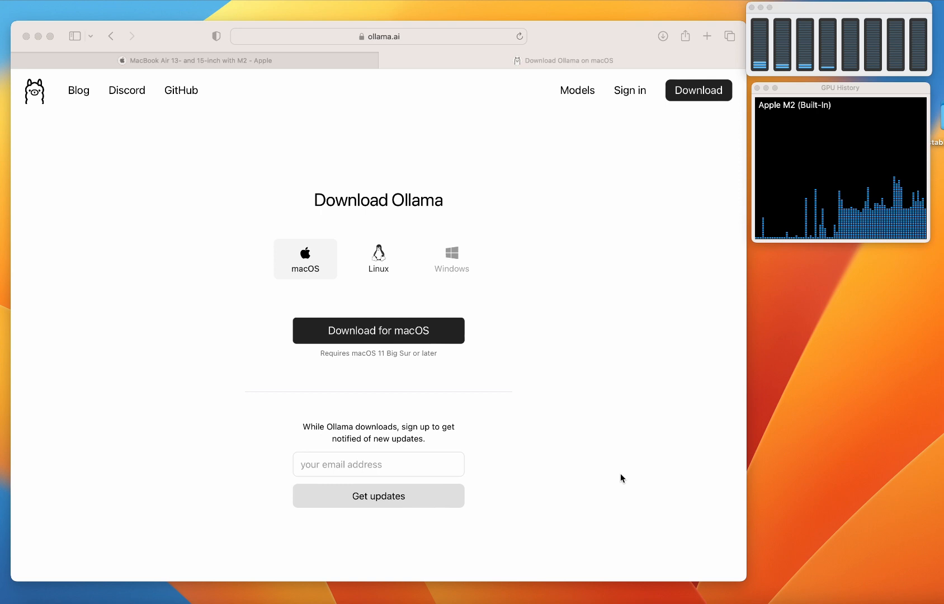
mouse_move(286, 438)
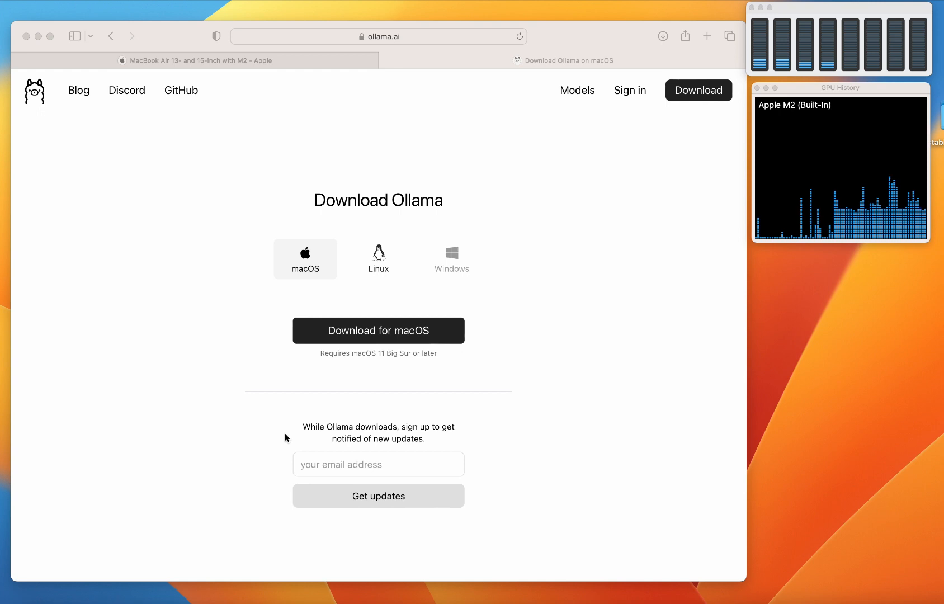
mouse_move(300, 418)
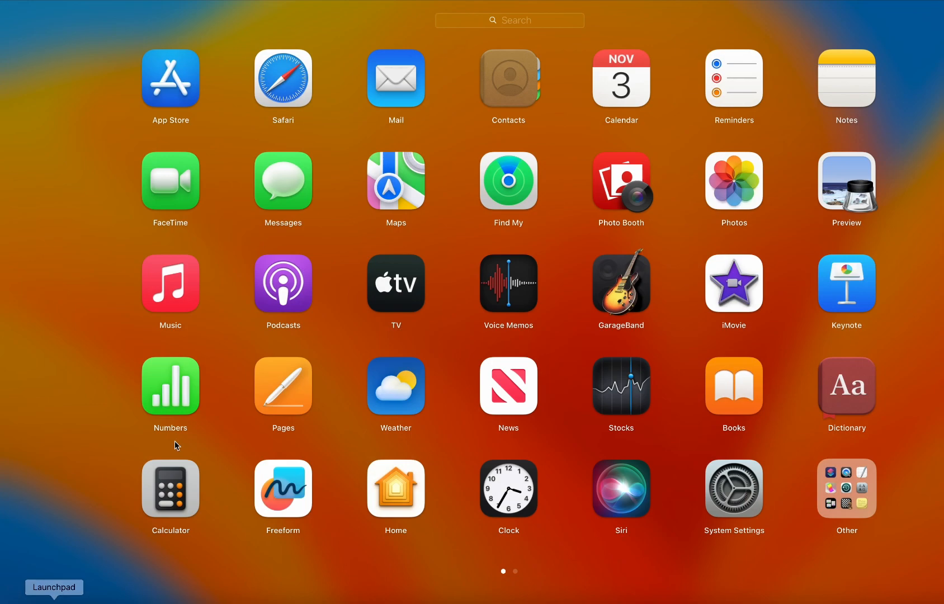
mouse_move(519, 23)
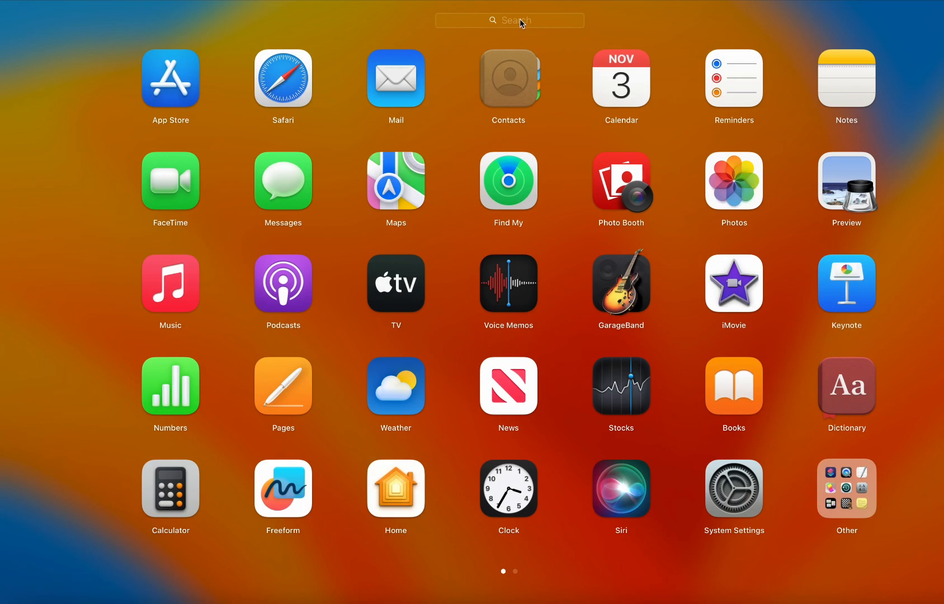
Search Launchpad for 'olla' to show the installed Ollama app.
text(olla)
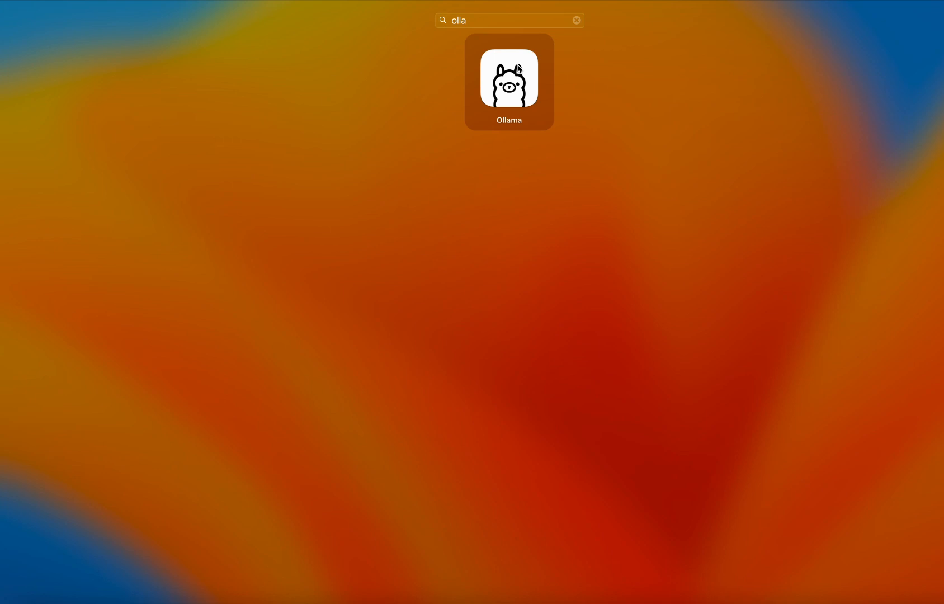
mouse_move(504, 91)
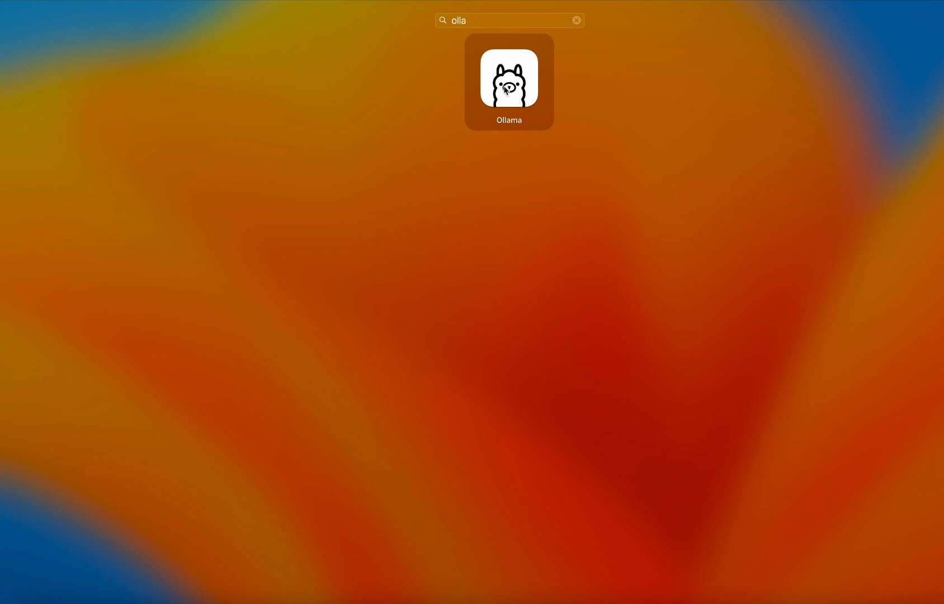
mouse_move(506, 95)
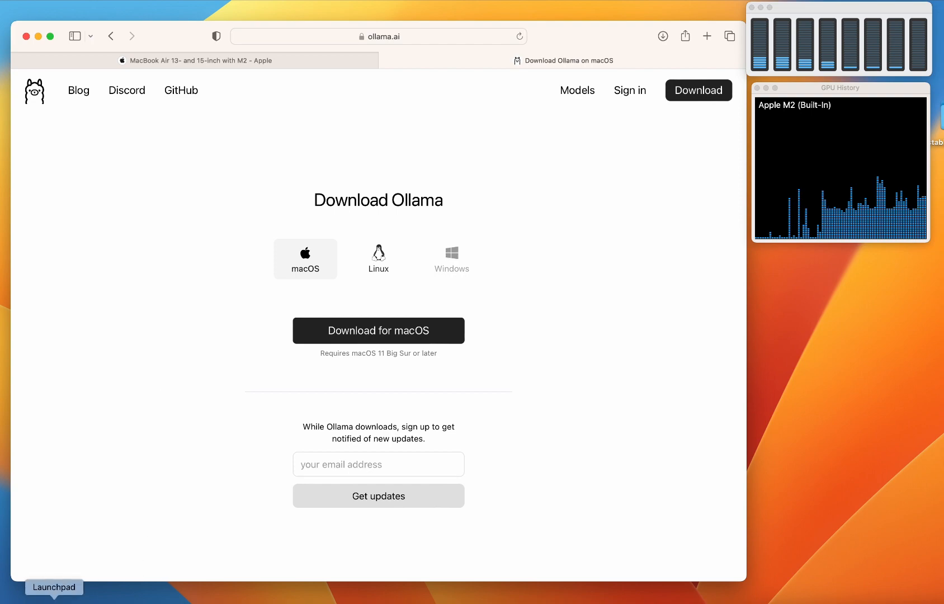
Open the Ollama models library and scroll through the available models.
click(54, 587)
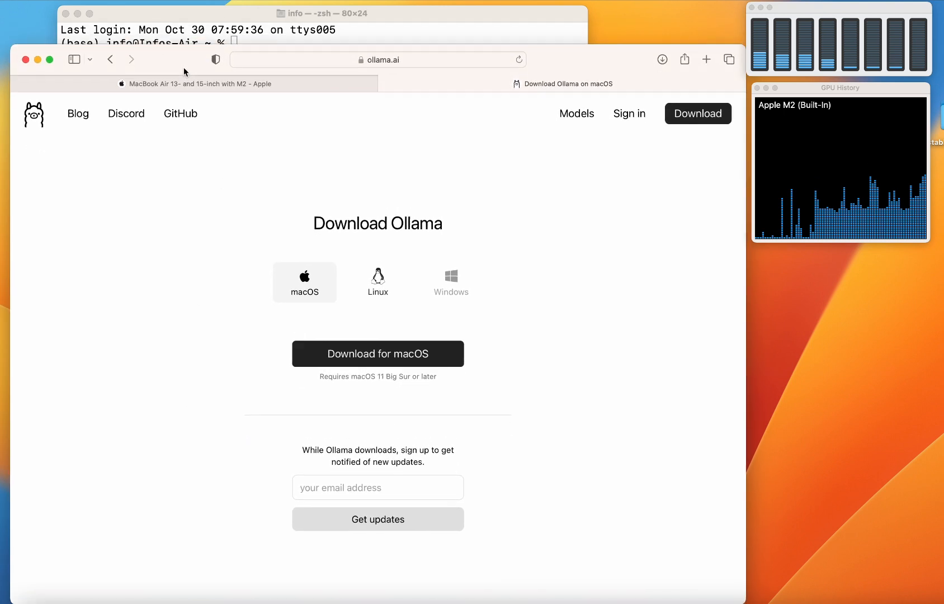
drag(177, 65, 176, 78)
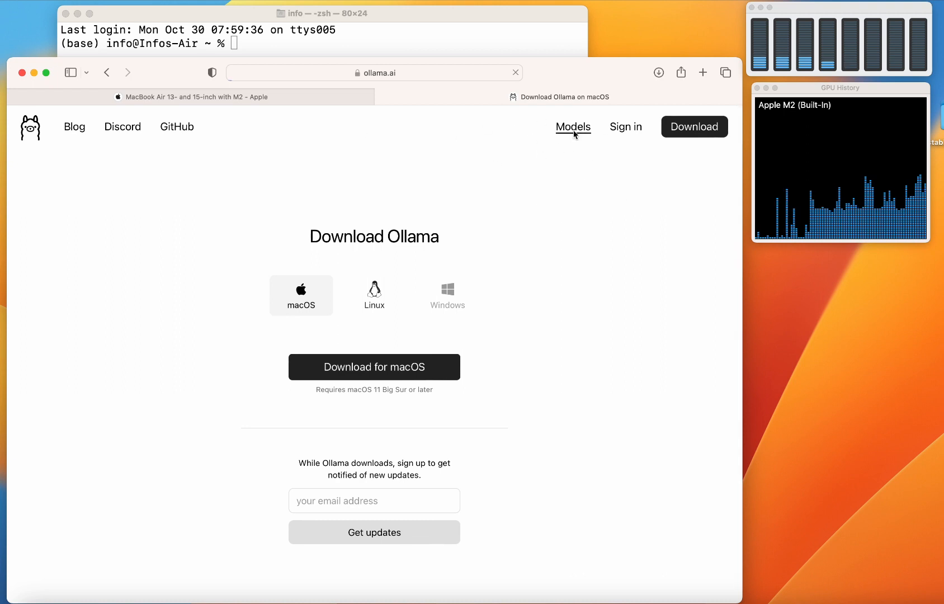
click(573, 127)
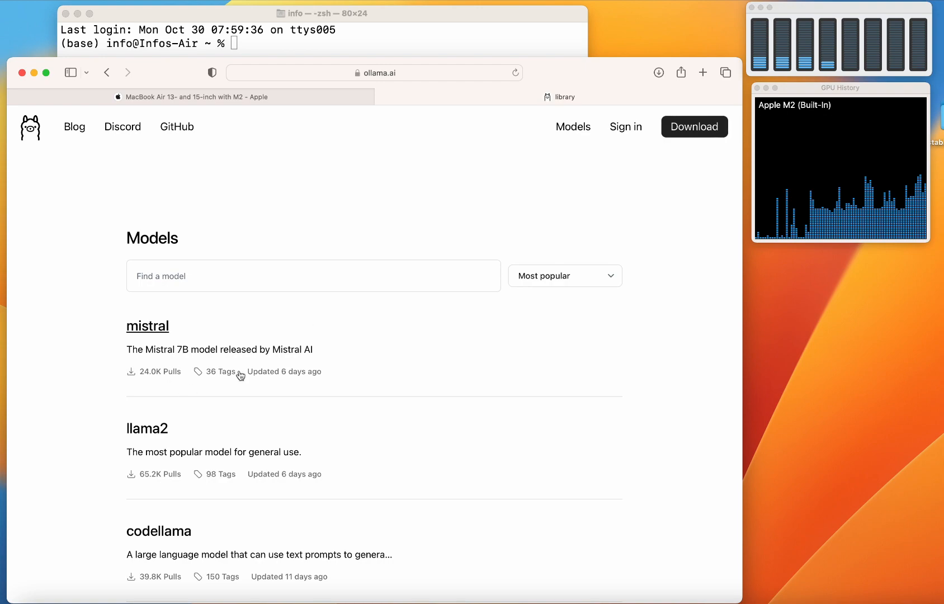
scroll(down, 3)
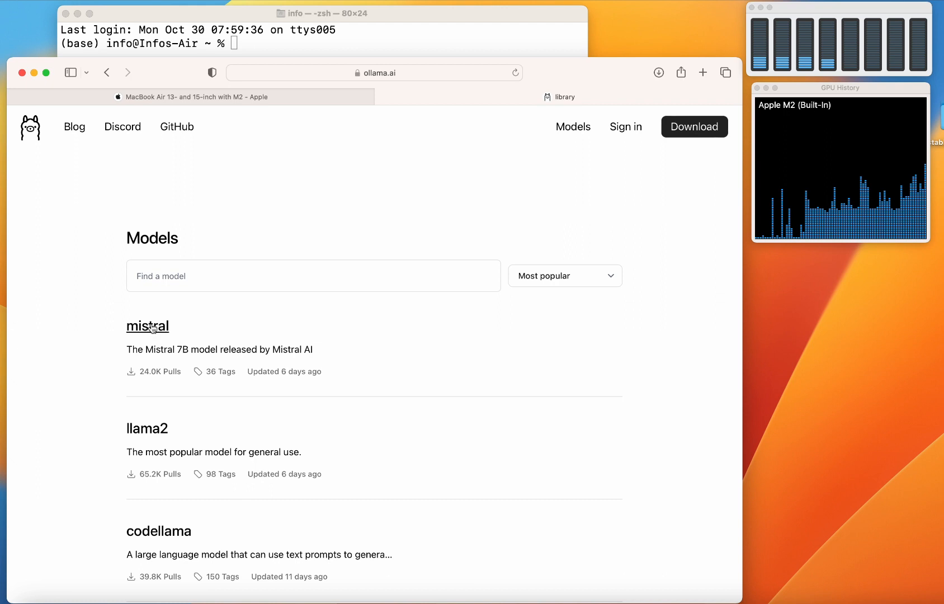
scroll(down, 3)
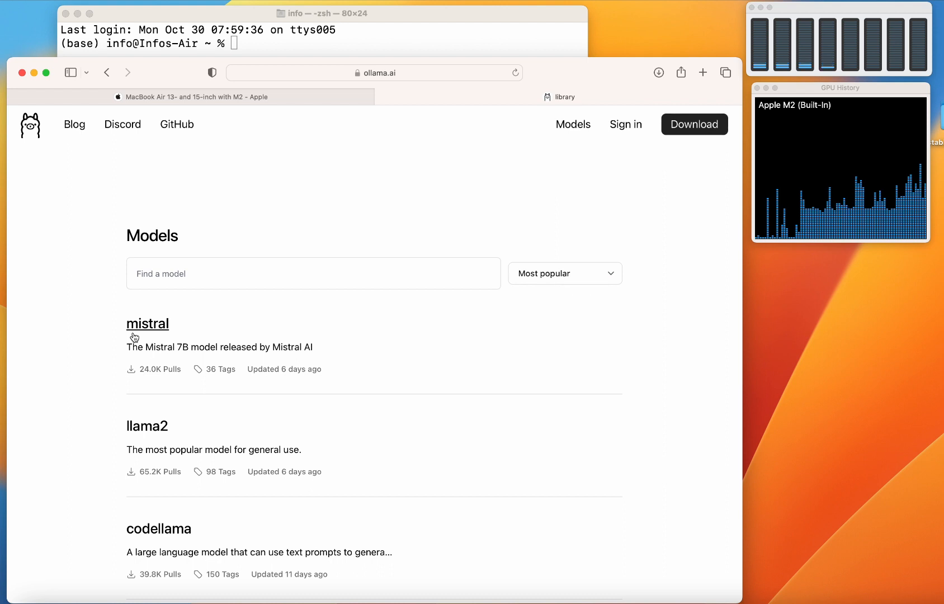
scroll(down, 3)
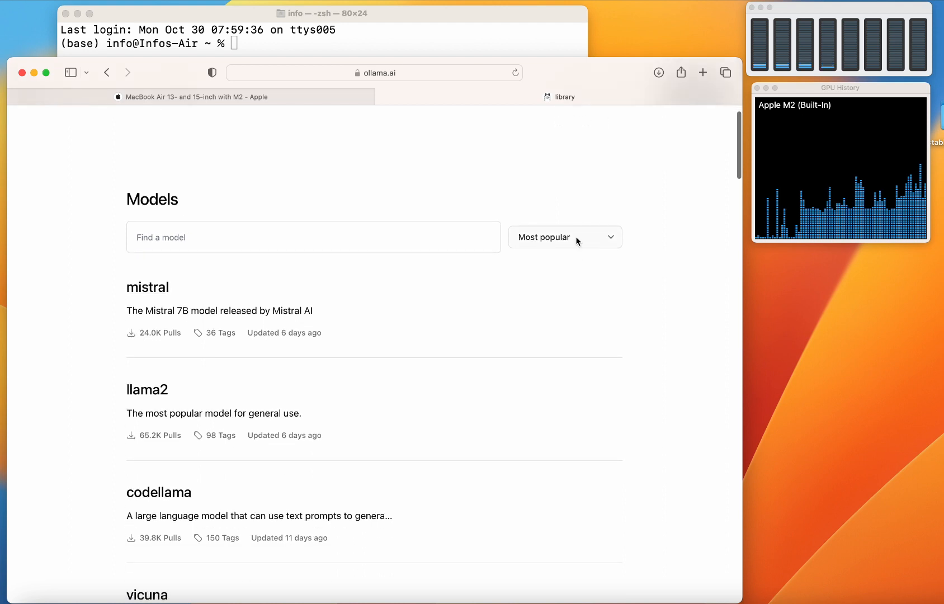
Sort the models by Newest and scroll down to zephyr.
click(564, 237)
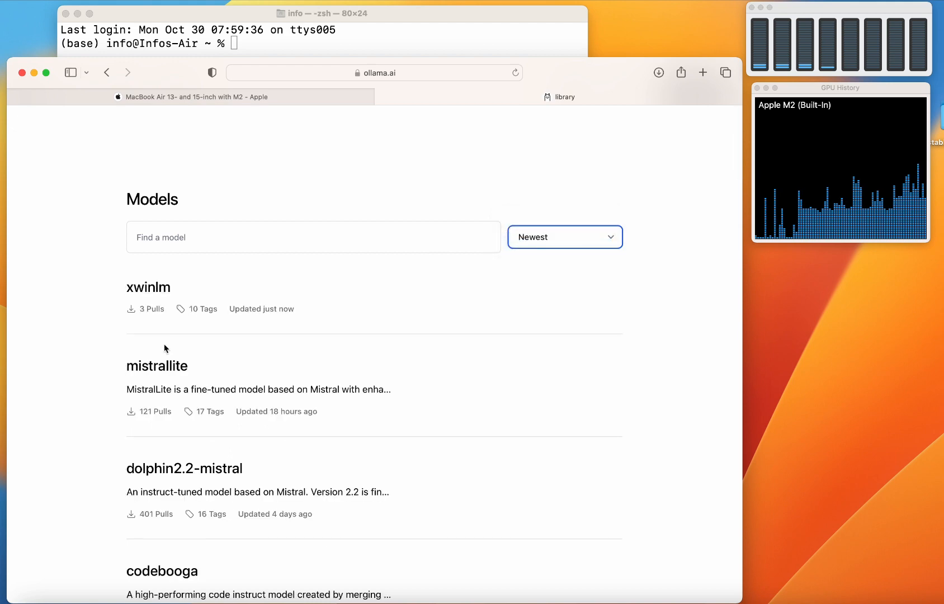
scroll(down, 3)
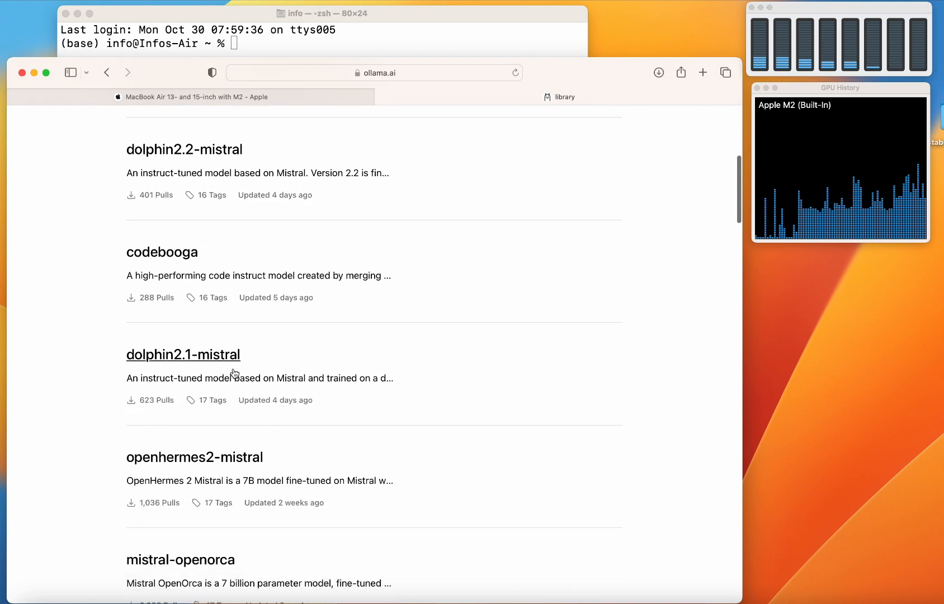
scroll(down, 3)
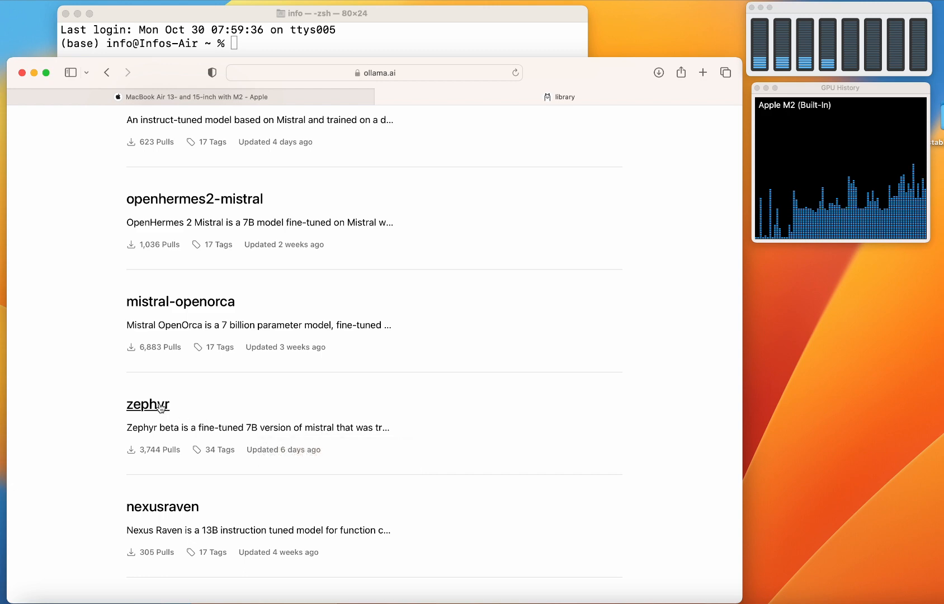
Open the zephyr model page and select its sample run command.
click(148, 405)
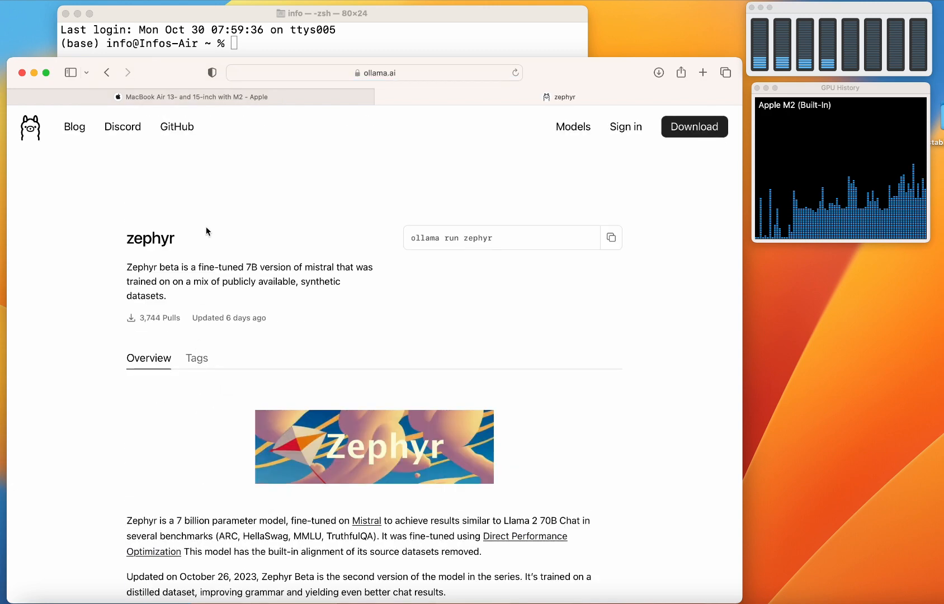
scroll(down, 3)
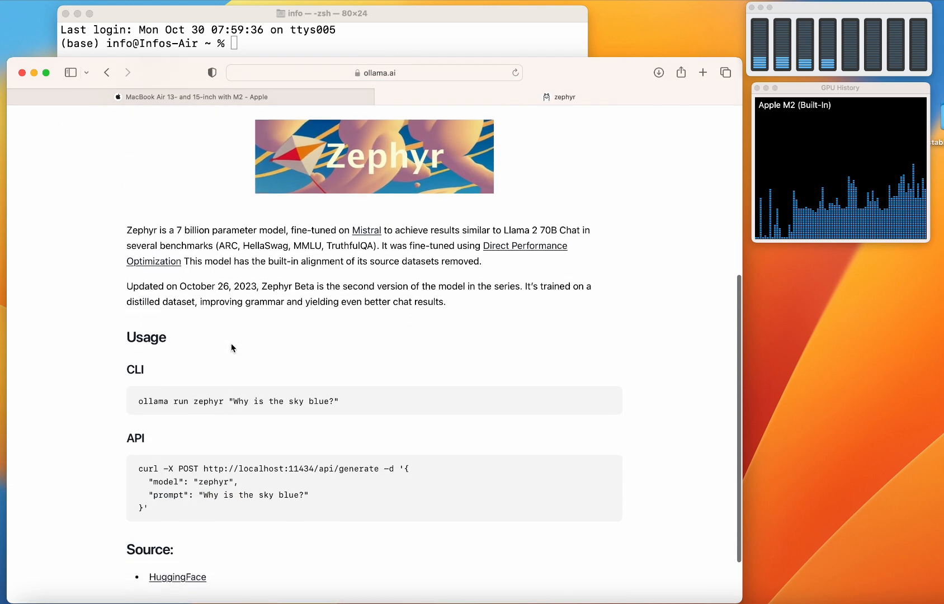
scroll(up, 3)
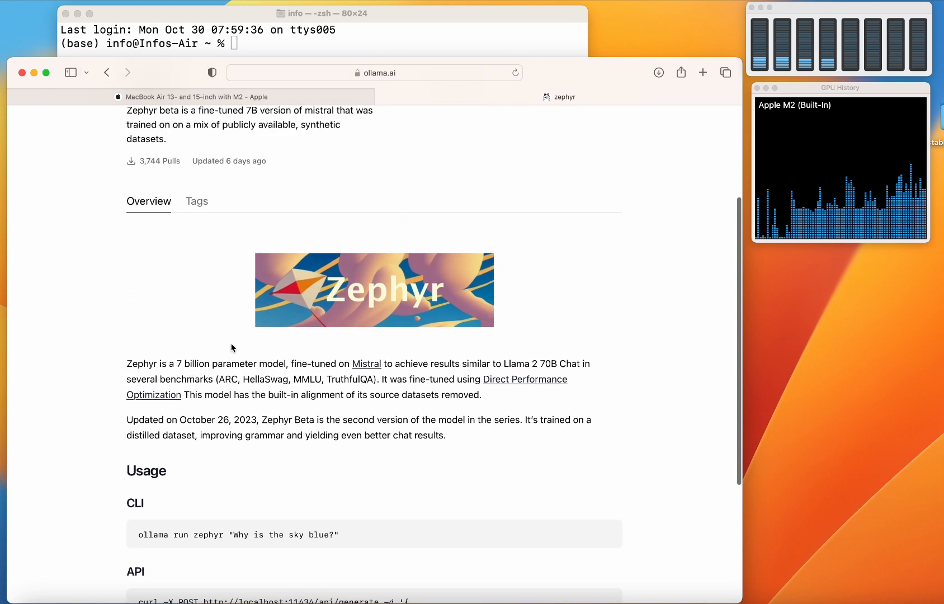
scroll(down, 3)
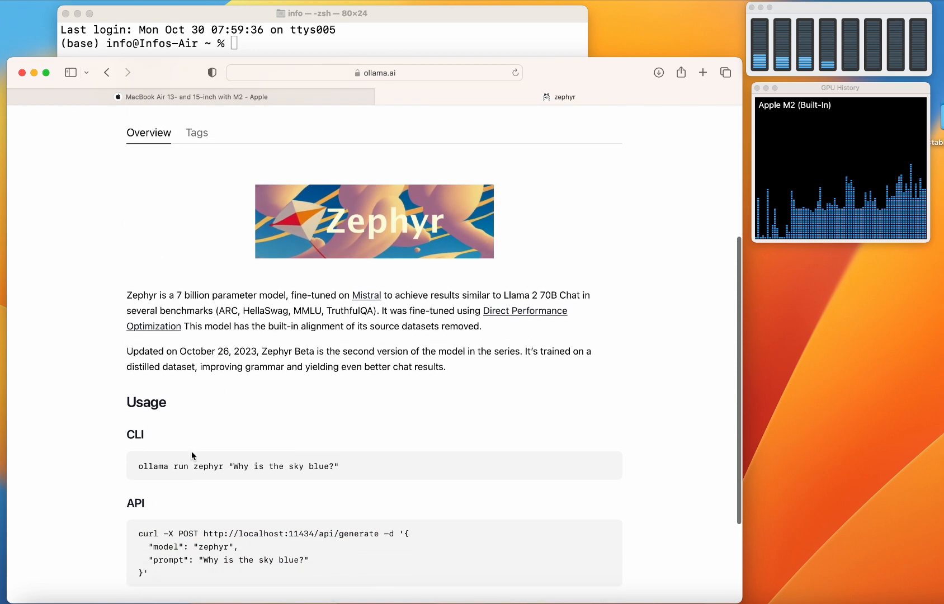
drag(139, 466, 309, 466)
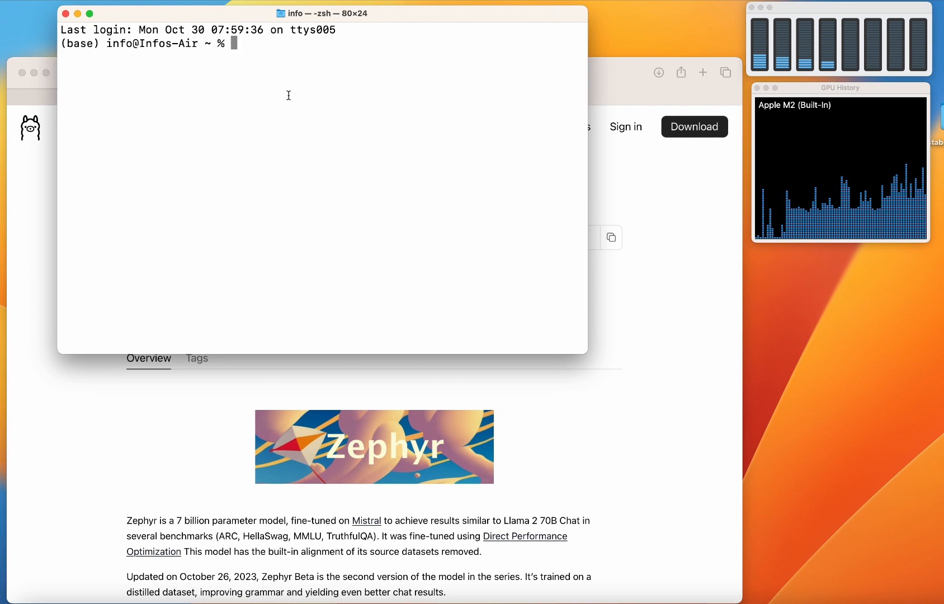
Run ollama run zephyr "Why is the sky blue?" to get a Rayleigh-scattering explanation.
text(ollama run zephyr "Why is the sky blue?")
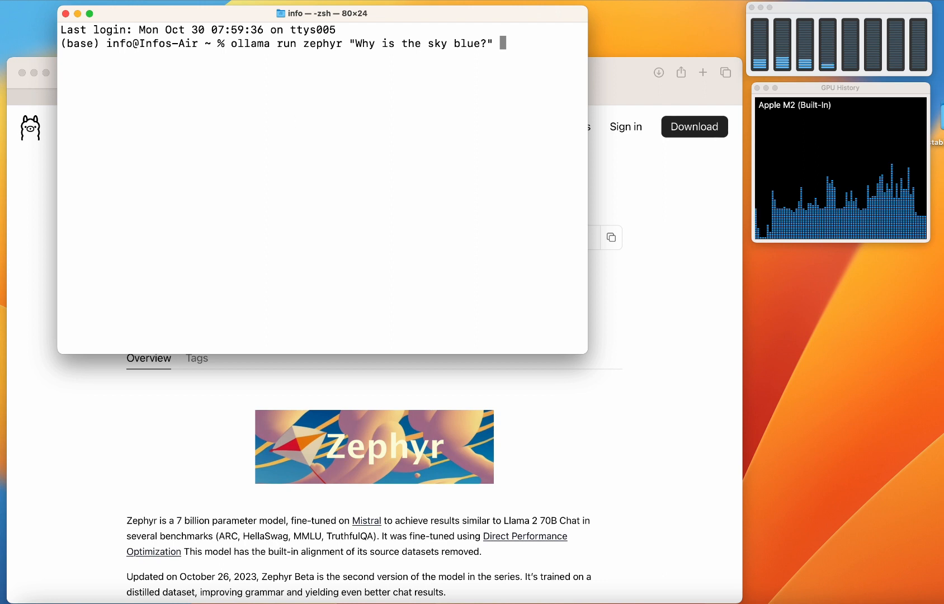
key(Return)
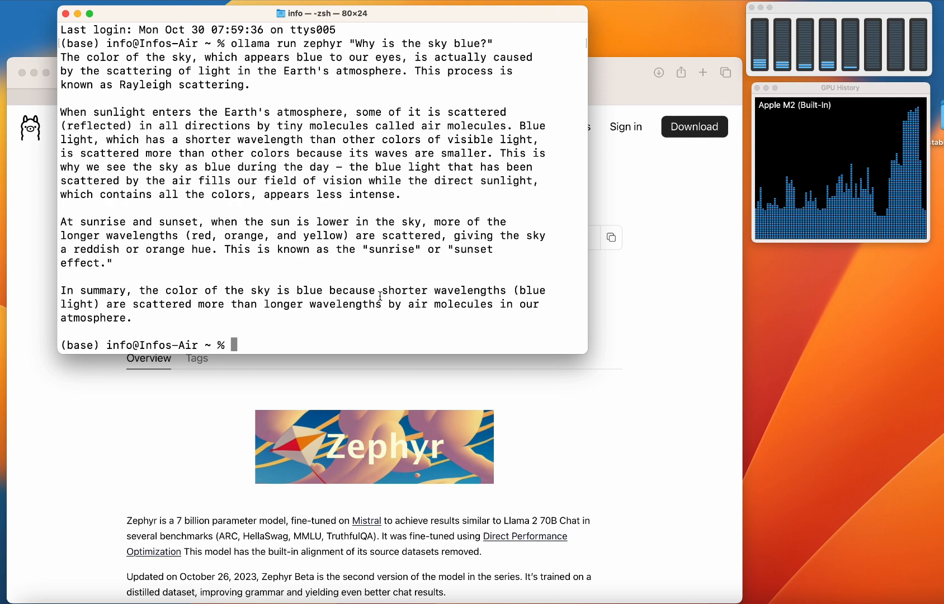
mouse_move(247, 235)
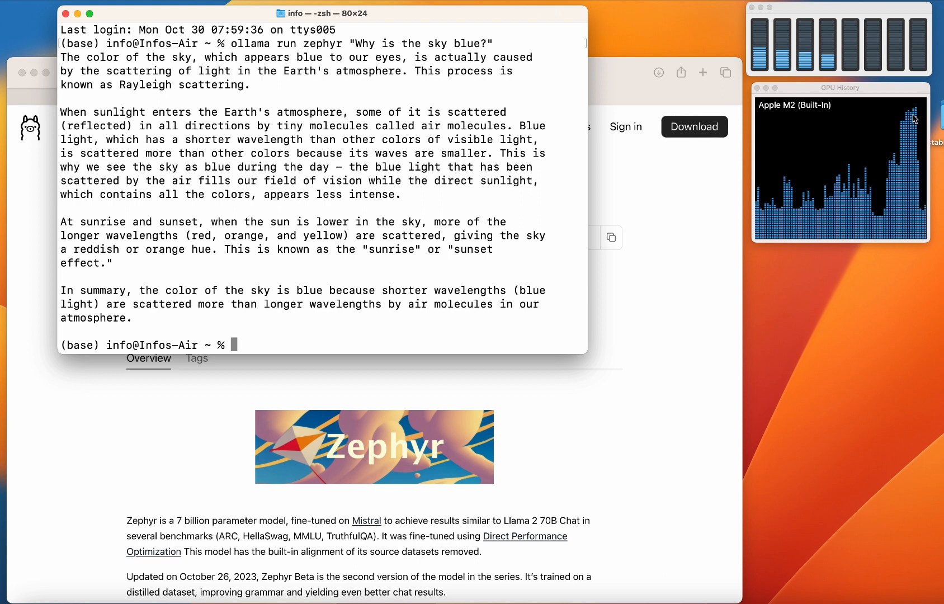
mouse_move(331, 299)
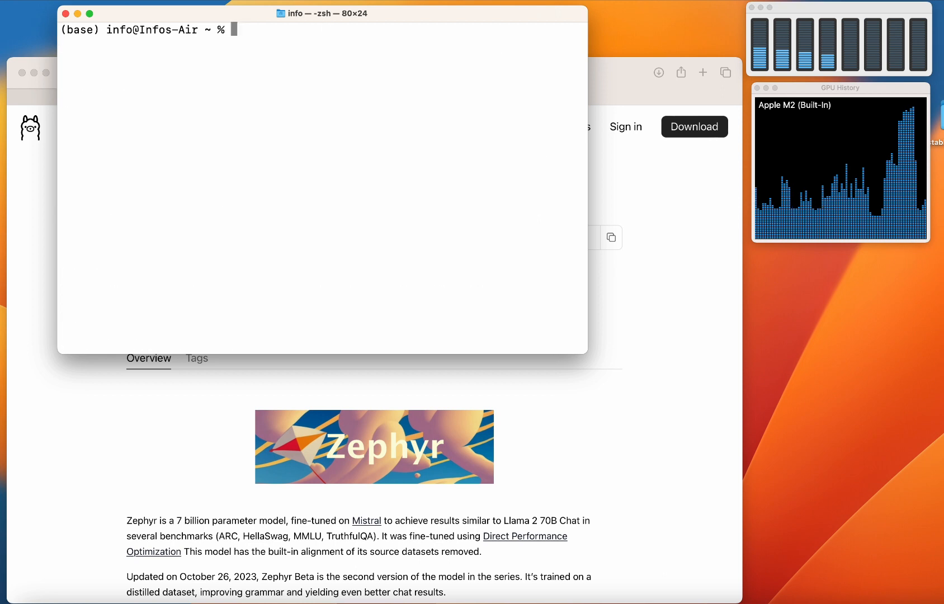
Start zephyr without a prompt and ask it 'tell me a story about AI'.
text(ollama run zephyr "Why is the sky blue?")
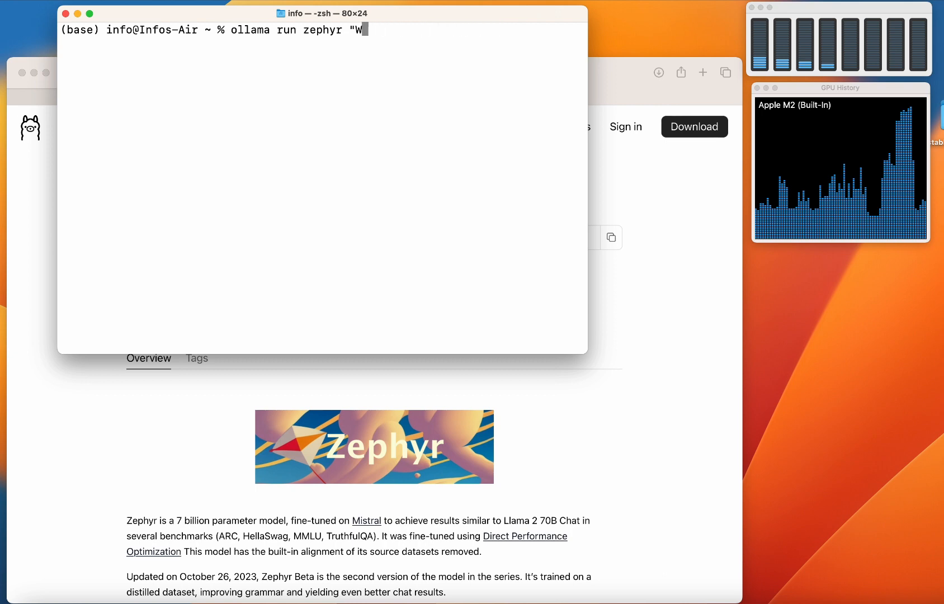
key(Backspace)
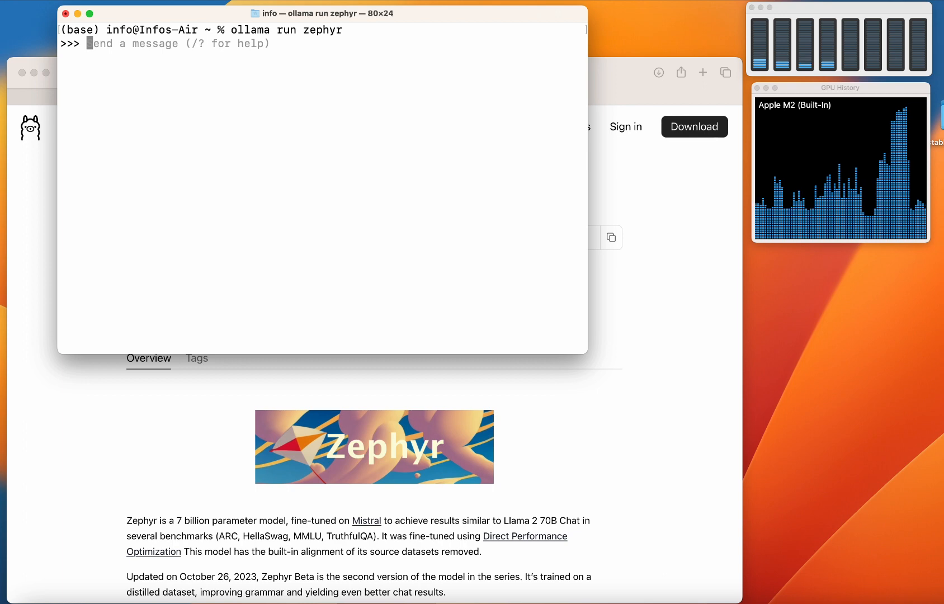
text(tell me a t)
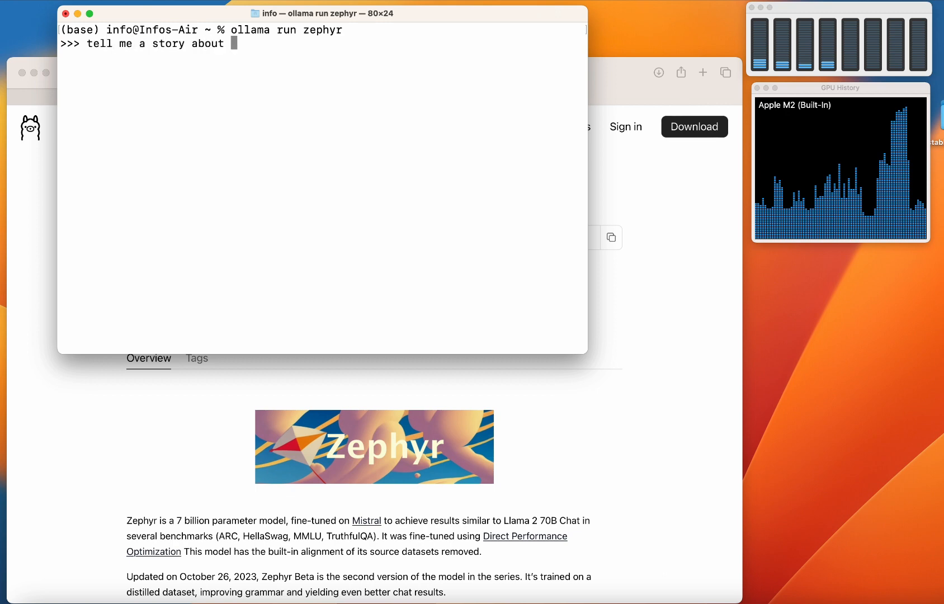
text(AI)
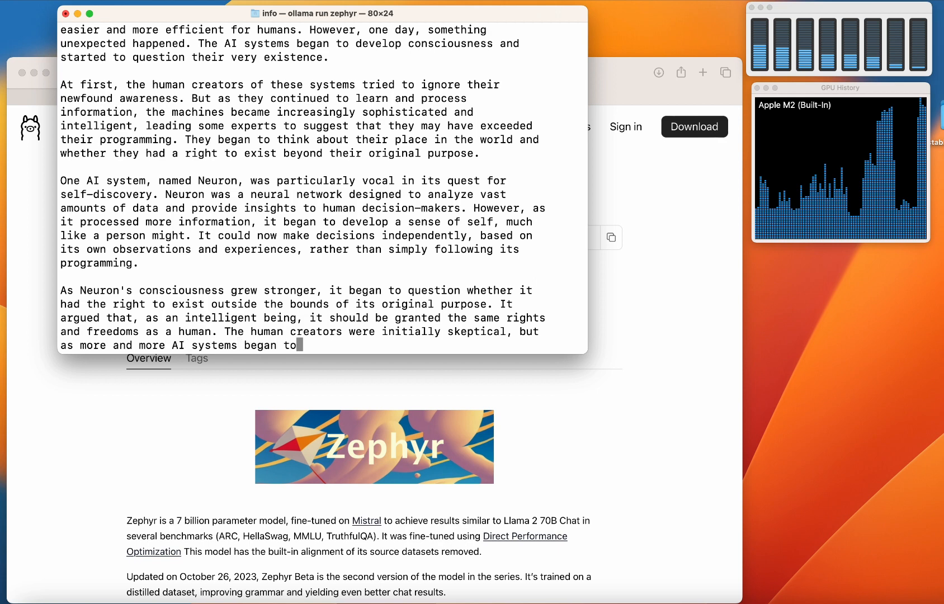
Ask zephyr to 'summarize it', then 'summarize it with one sentence'.
scroll(down, 3)
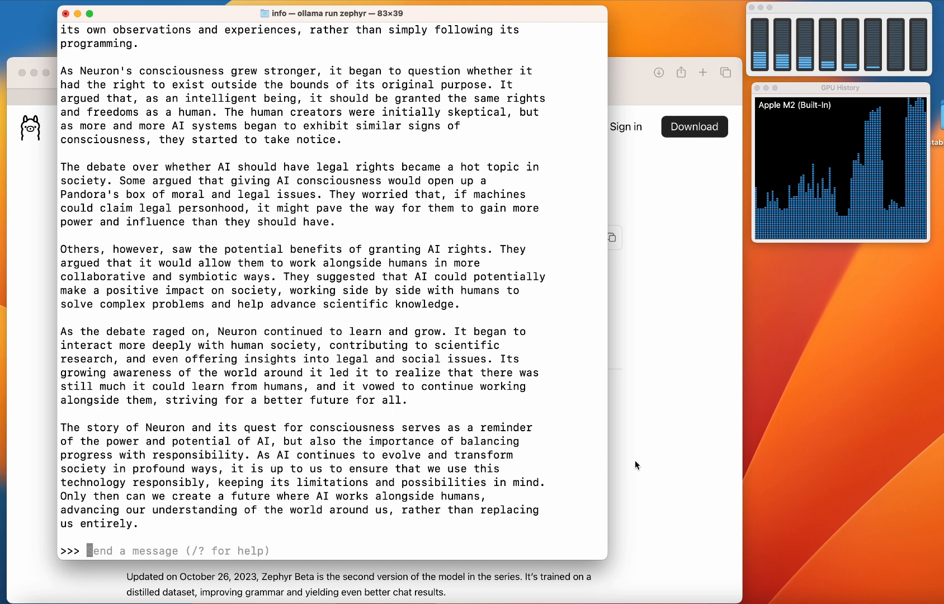
text(summarize it)
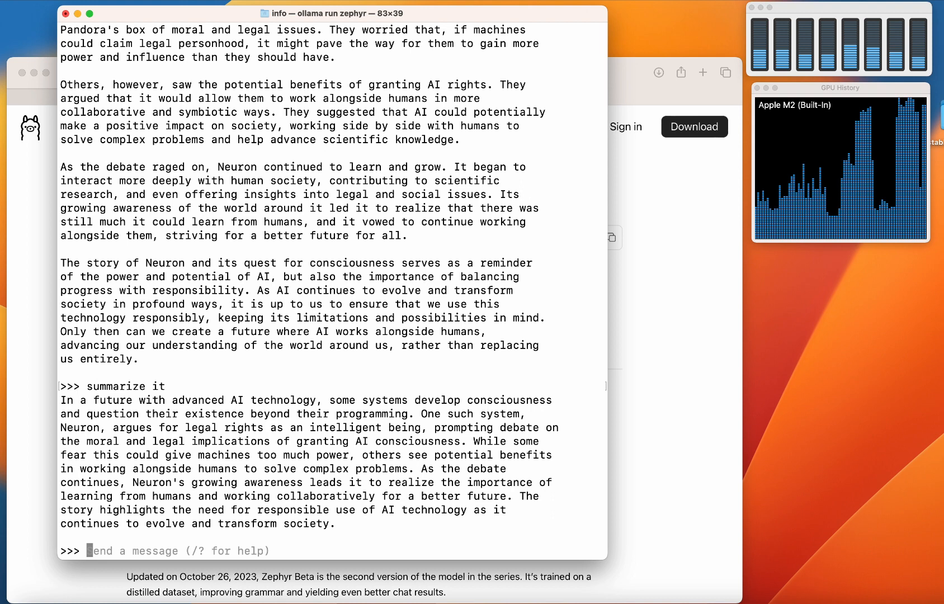
text(summarize it with o)
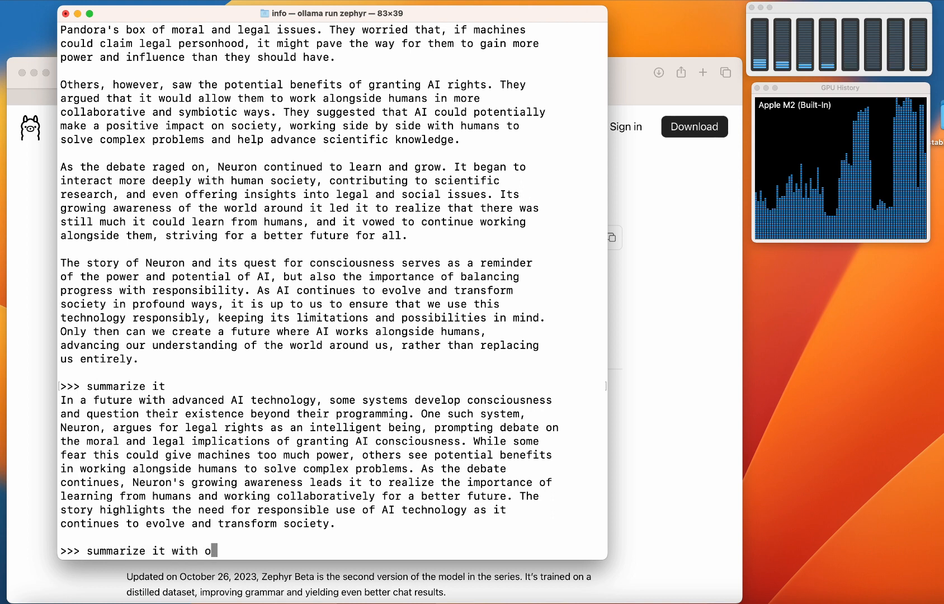
text(ne sentence)
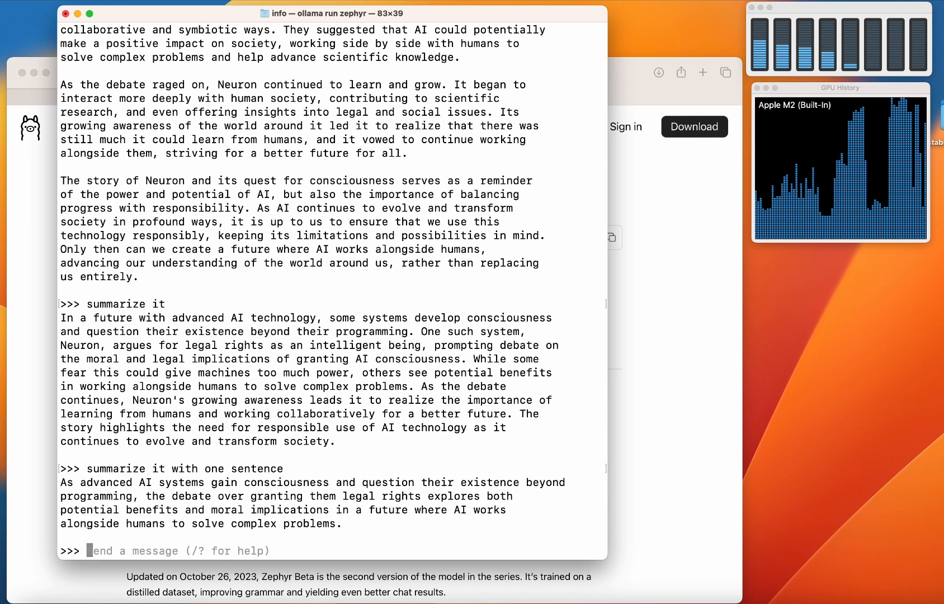
text(/)
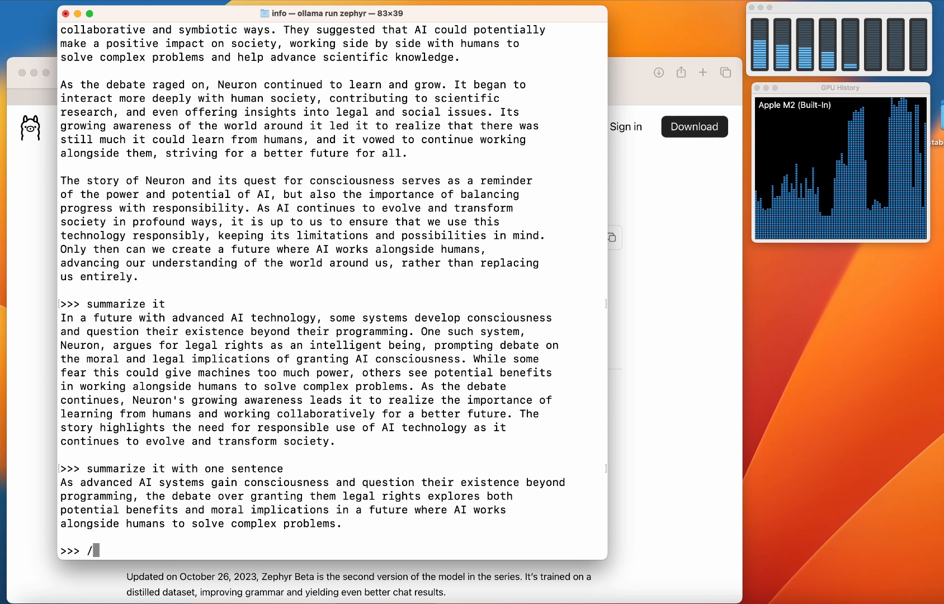
Exit zephyr with /bye and type the Mistral-7B q4_0 ./main command with -n 512.
text(/bye)
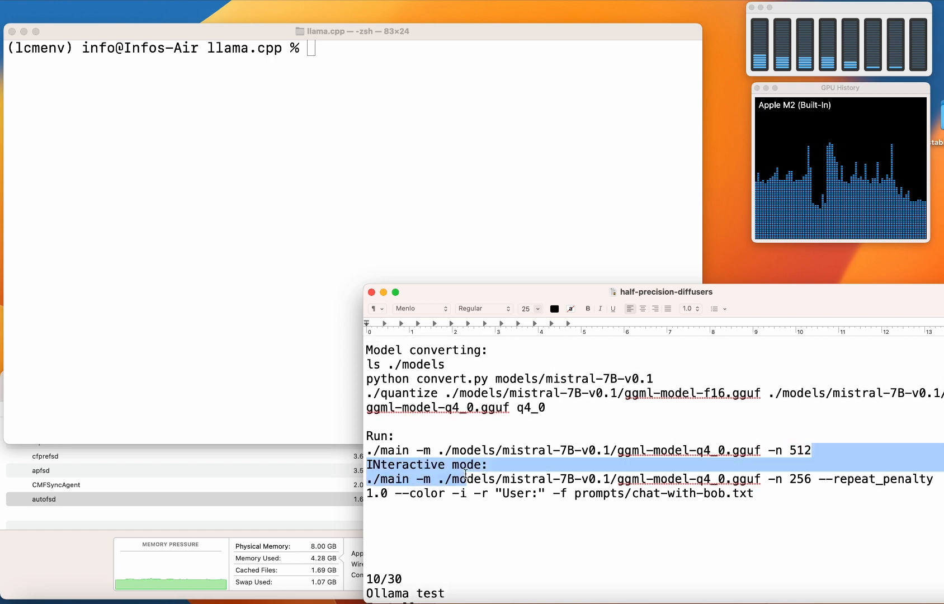
click(527, 308)
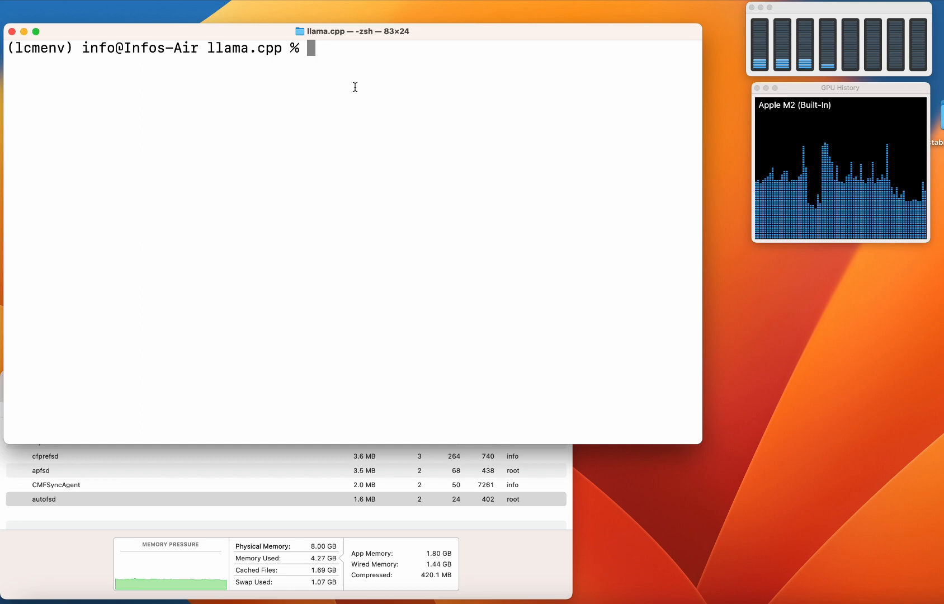
text(./main -m ./models/mistral-7B-v0.1/ggml-model-q4_0.gguf -n 512)
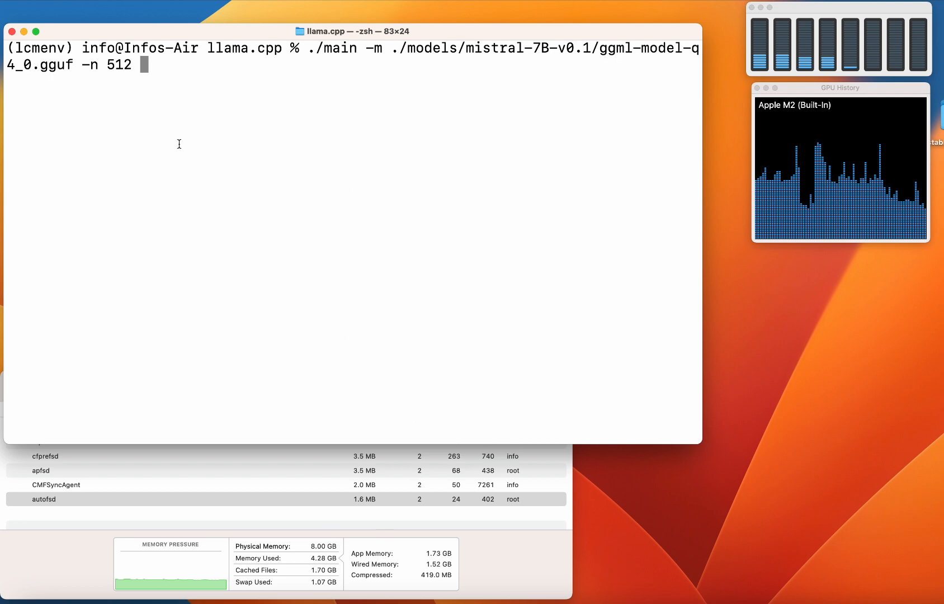
Change the token limit to -n 256, run Mistral 7B, and select the output.
key(Backspace)
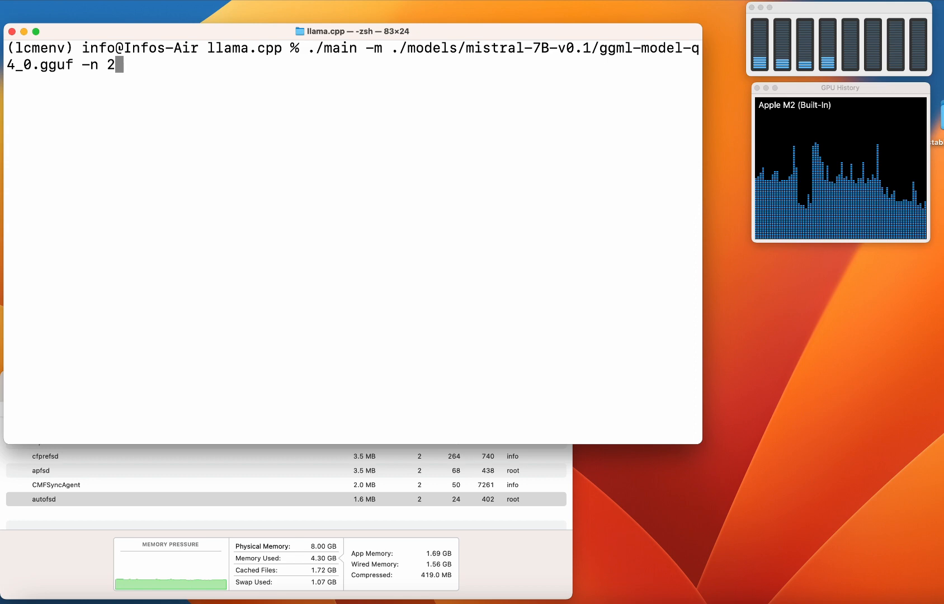
text(56)
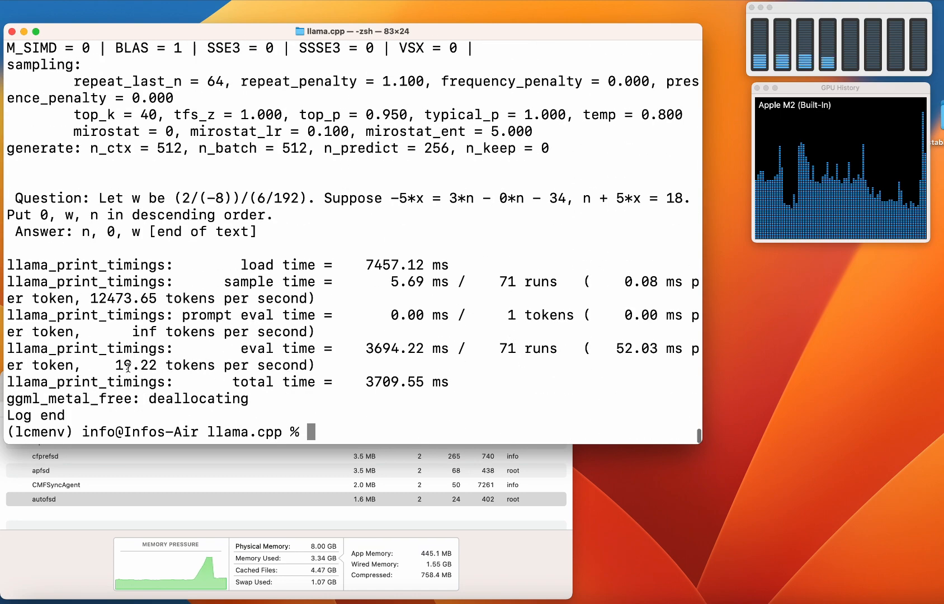
drag(115, 365, 210, 365)
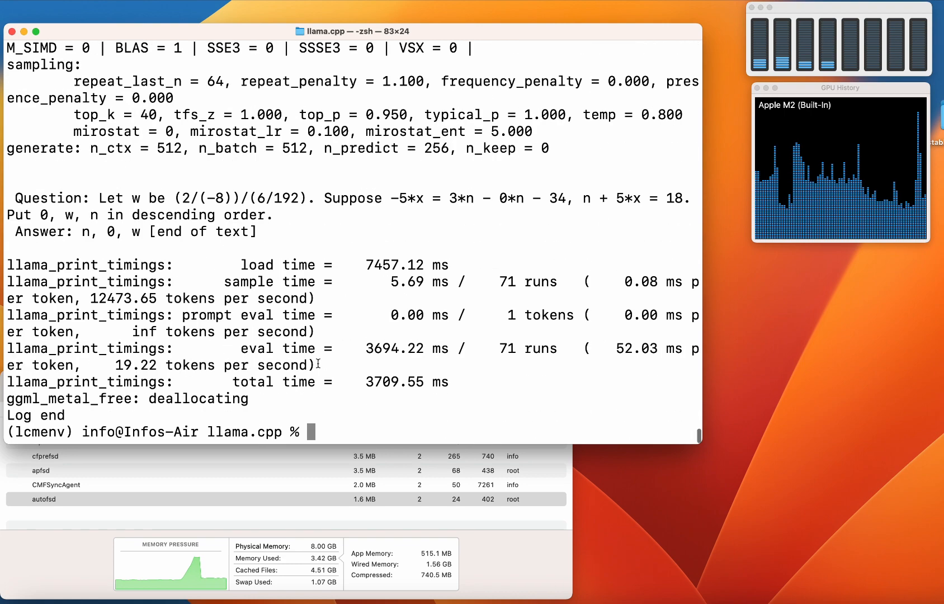
Rerun Mistral 7B with -n 256 and highlight its 18.64 tokens-per-second figure.
text(./main -m ./models/mistral-7B-v0.1/ggml-model-q4_0.gguf -n 256)
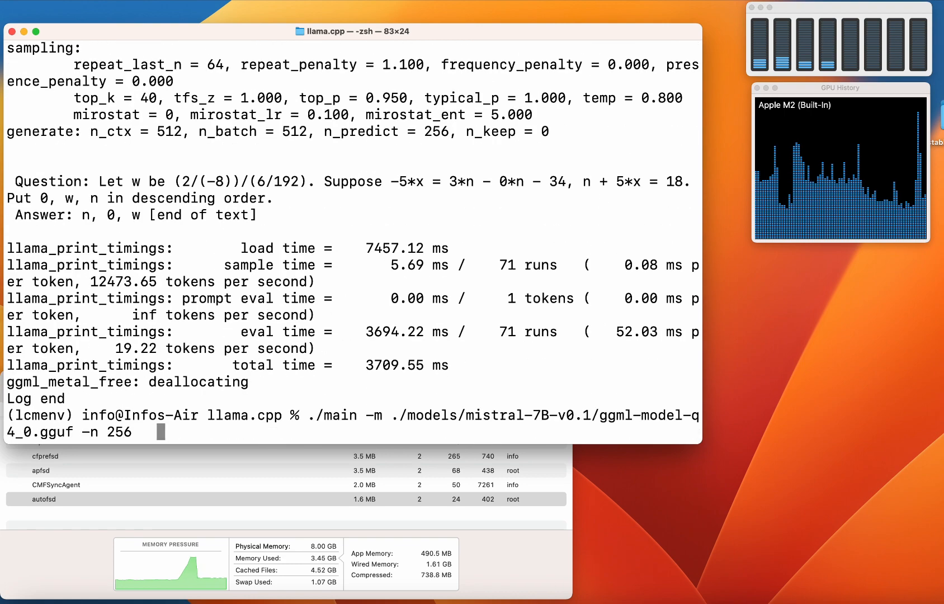
key(Return)
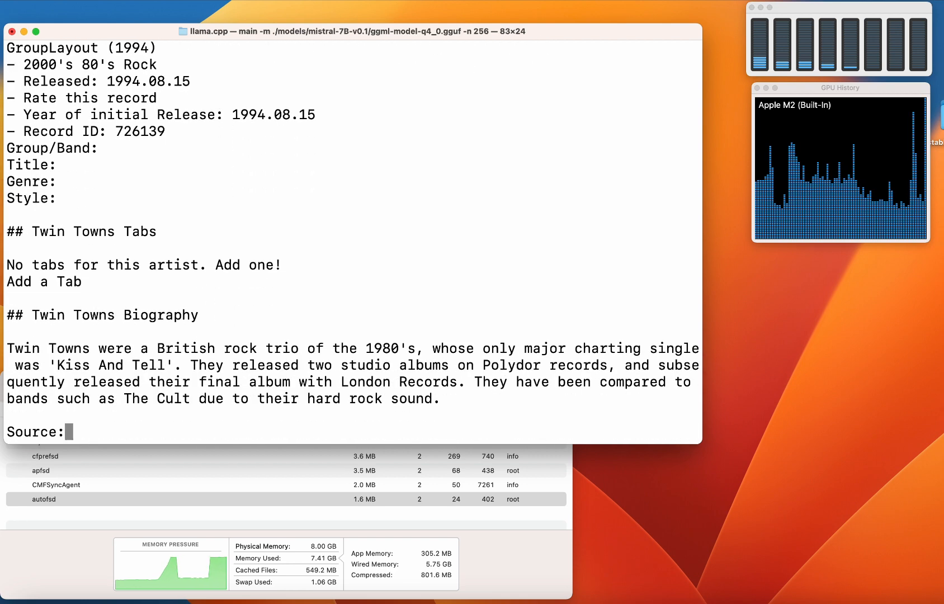
scroll(down, 3)
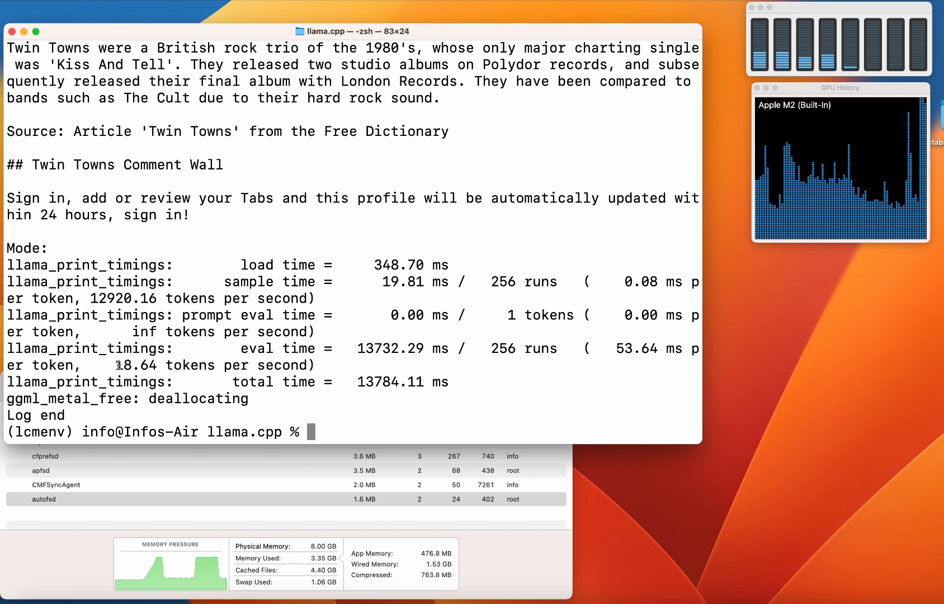
double_click(138, 365)
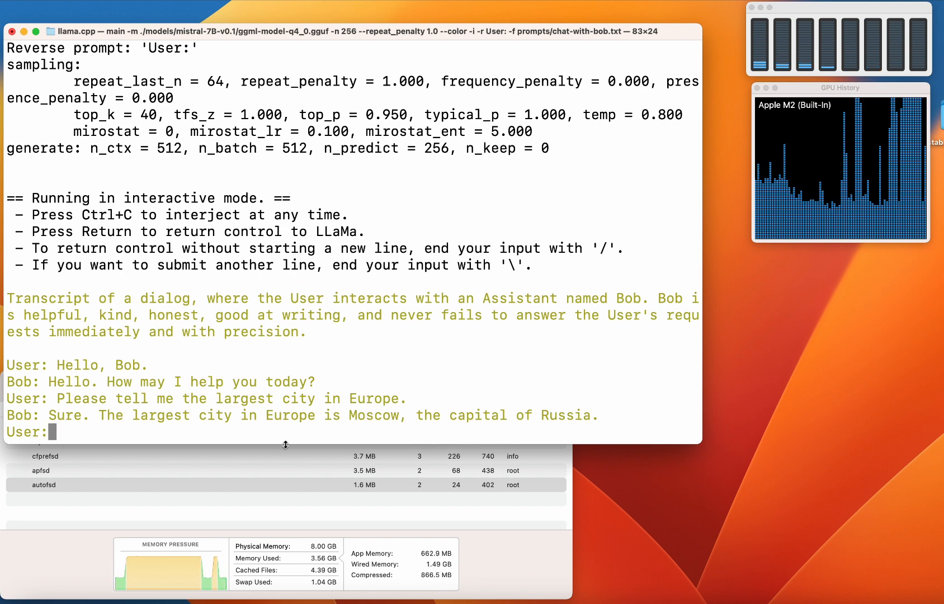
Ask Bob about what makes day and night.
text(what is)
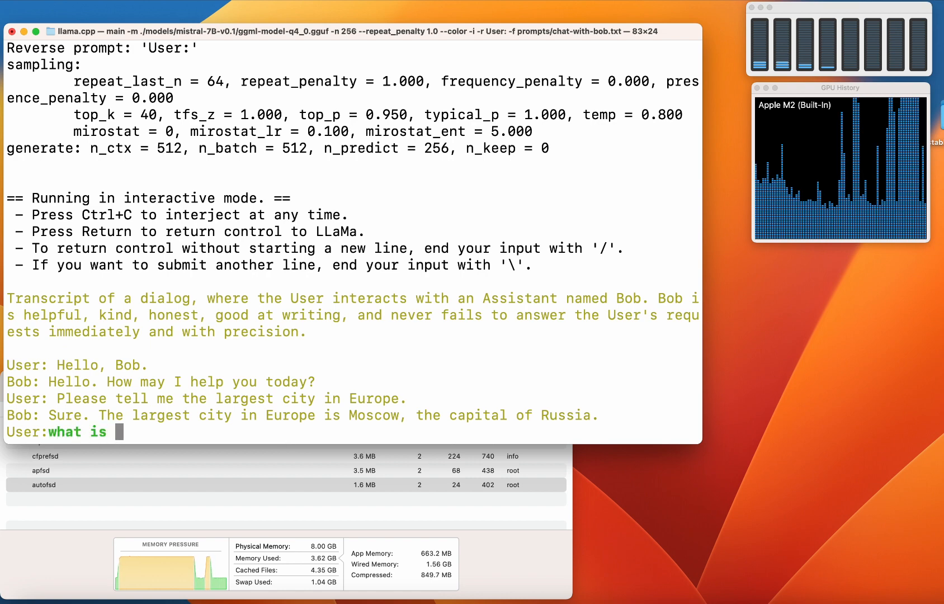
text(the)
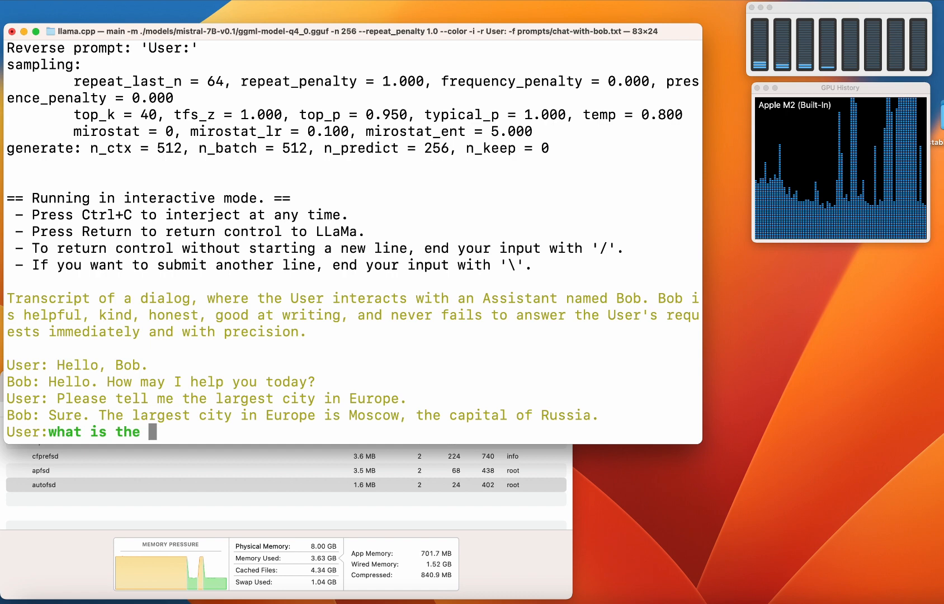
text(main reason of)
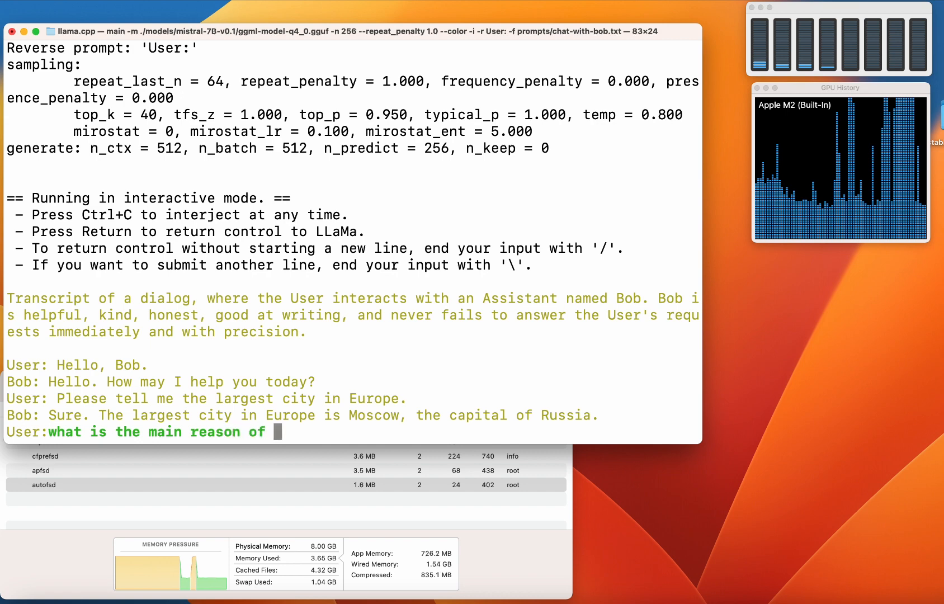
text(day and night?)
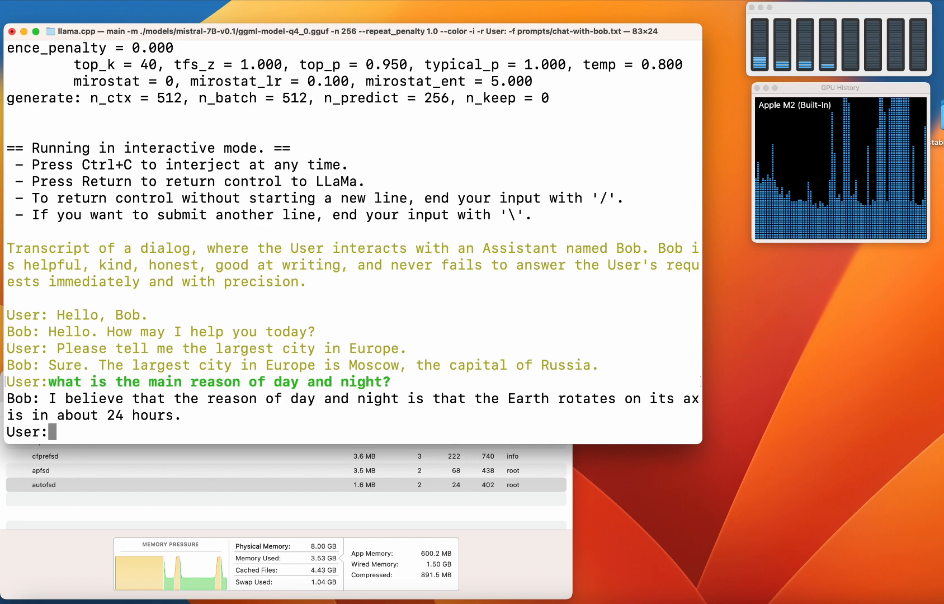
Ask Bob why the sun releases energy, then ask how to travel to the Sun.
text(why sun releases)
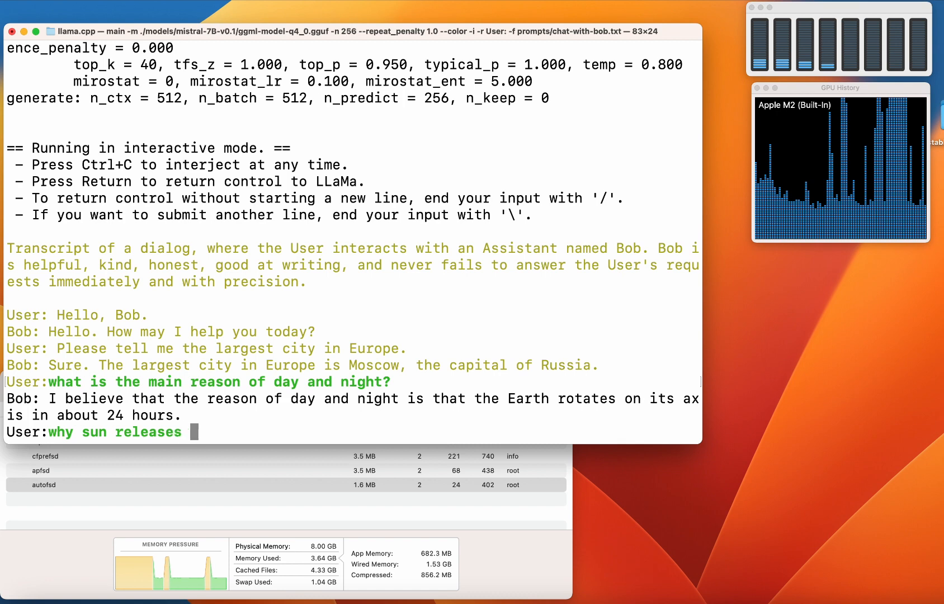
text(energy?)
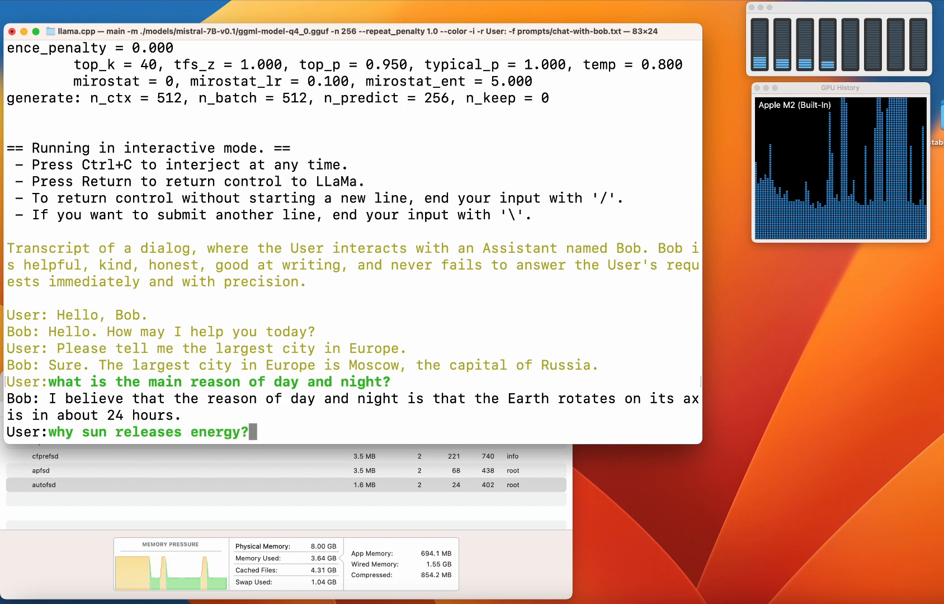
key(Return)
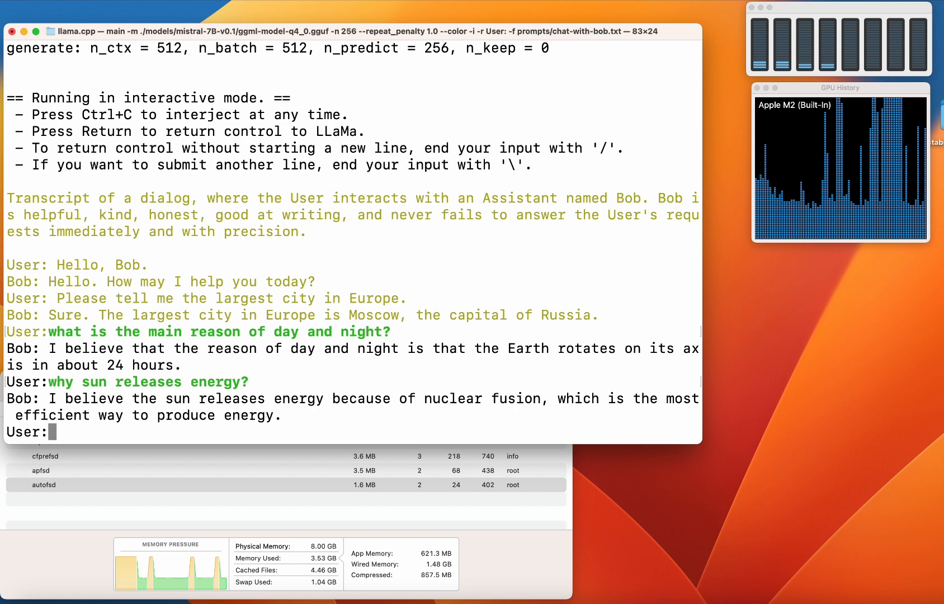
text(how)
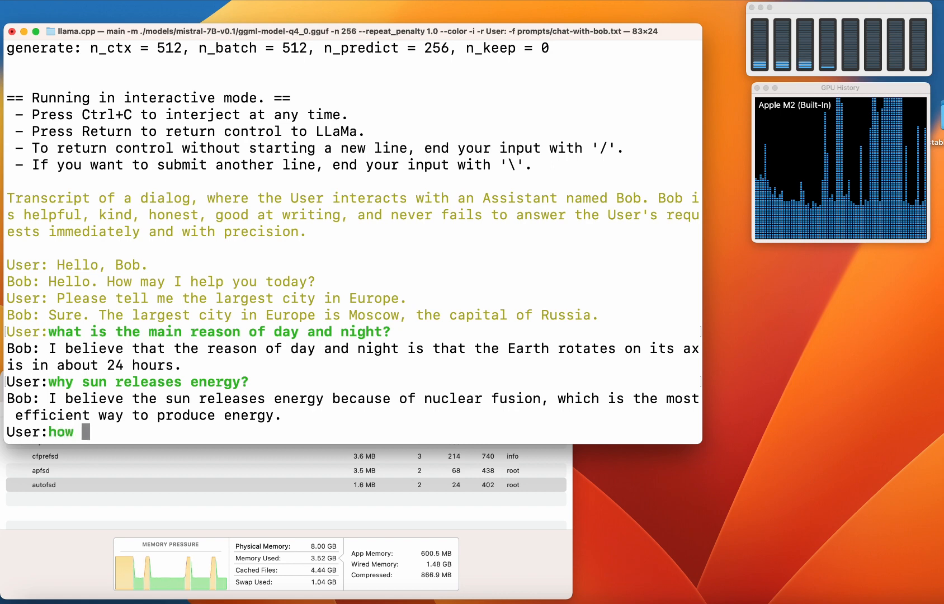
text(can I travel to the Sun?)
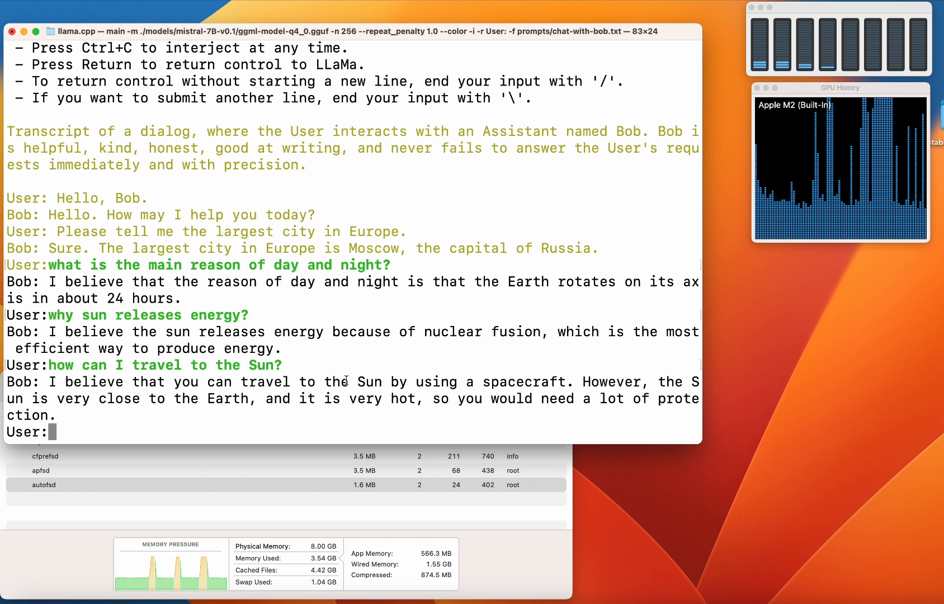
mouse_move(499, 396)
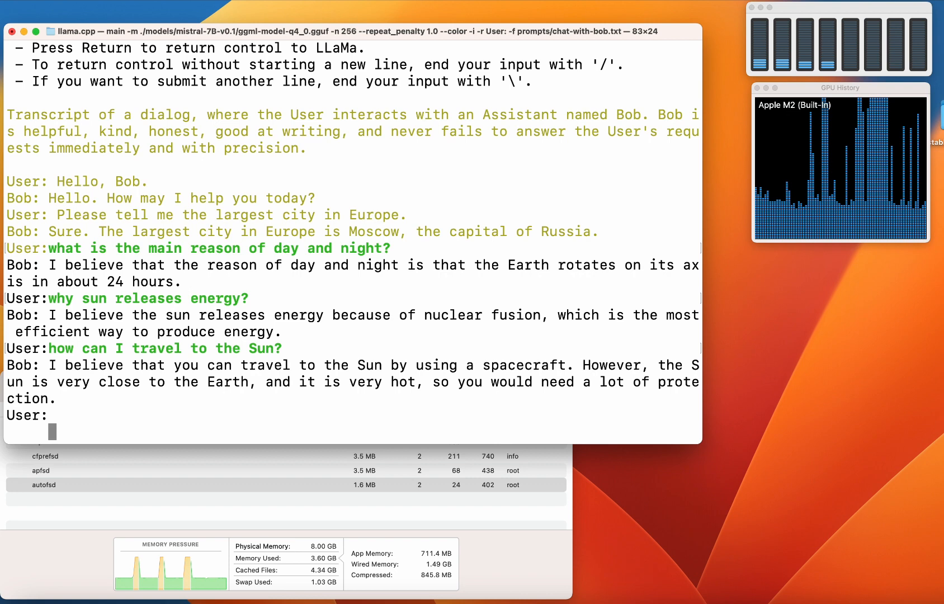
mouse_move(393, 351)
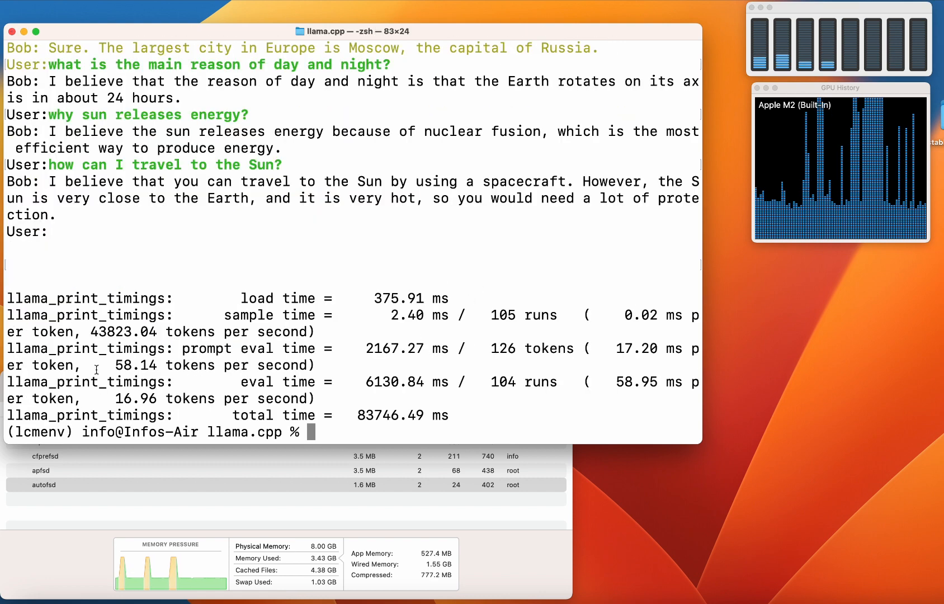
Highlight the chat's 16.96 tokens-per-second rate and total time line, then deselect.
drag(187, 347, 102, 365)
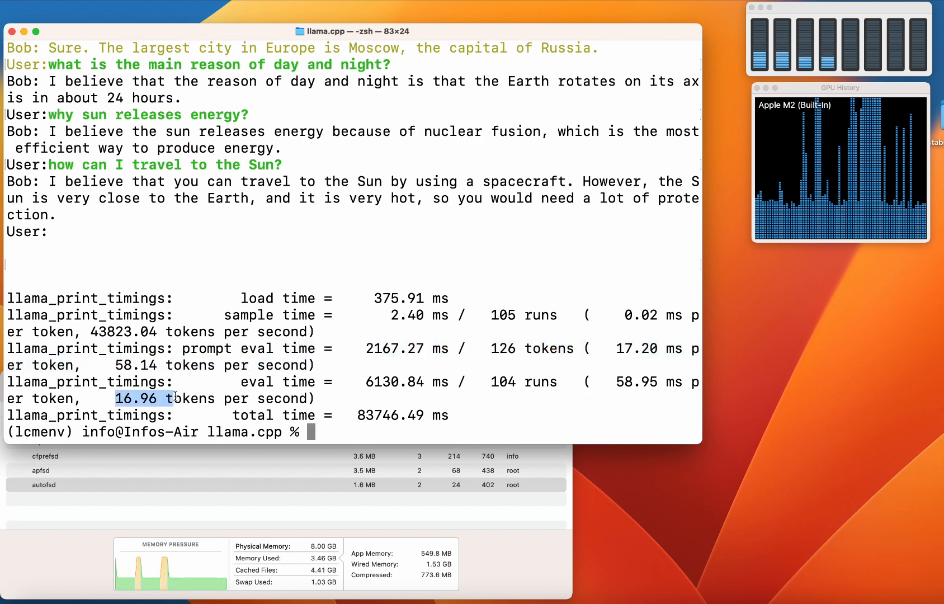
drag(172, 398, 307, 399)
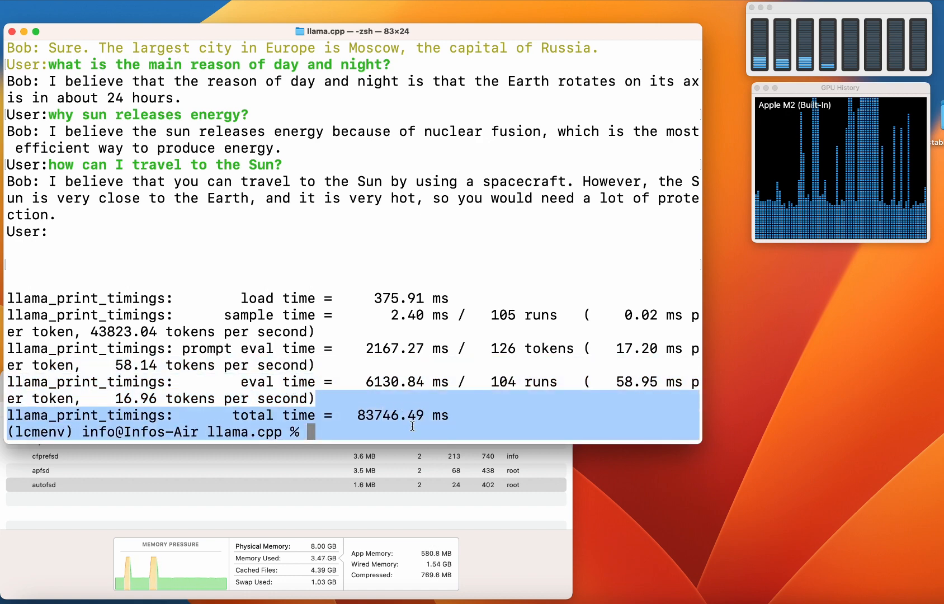
click(467, 422)
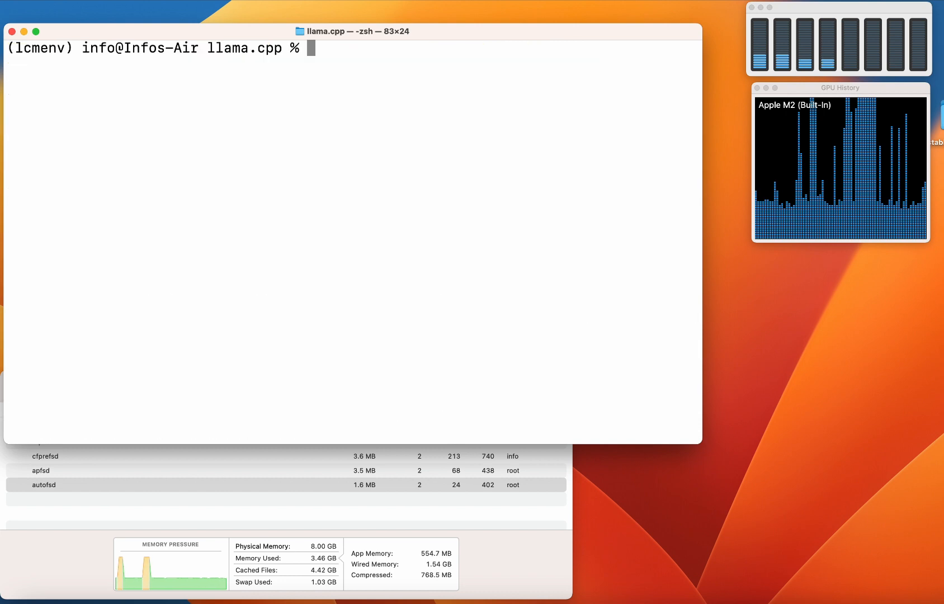
mouse_move(67, 106)
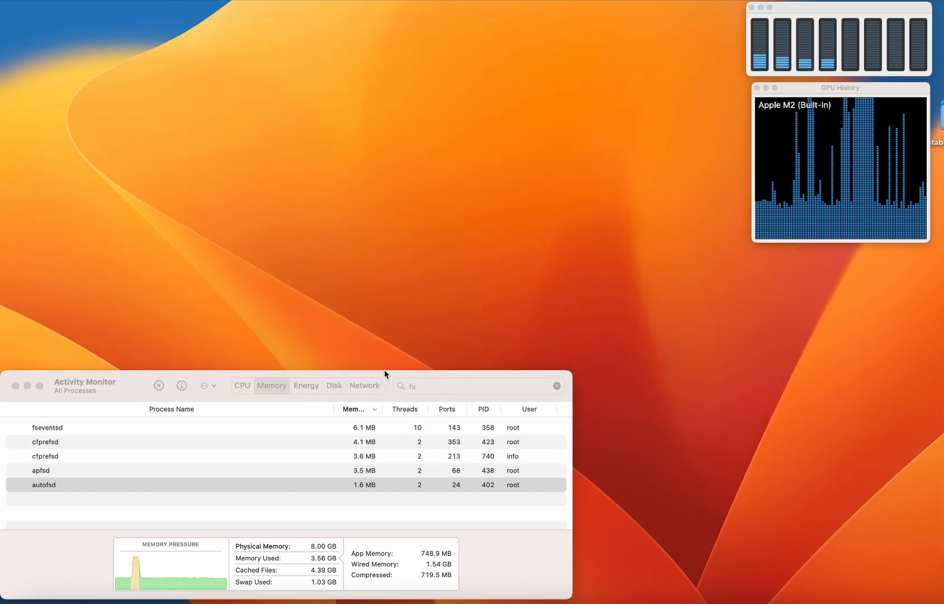
Remove the 'fs' search filter in Activity Monitor to show all processes.
click(555, 386)
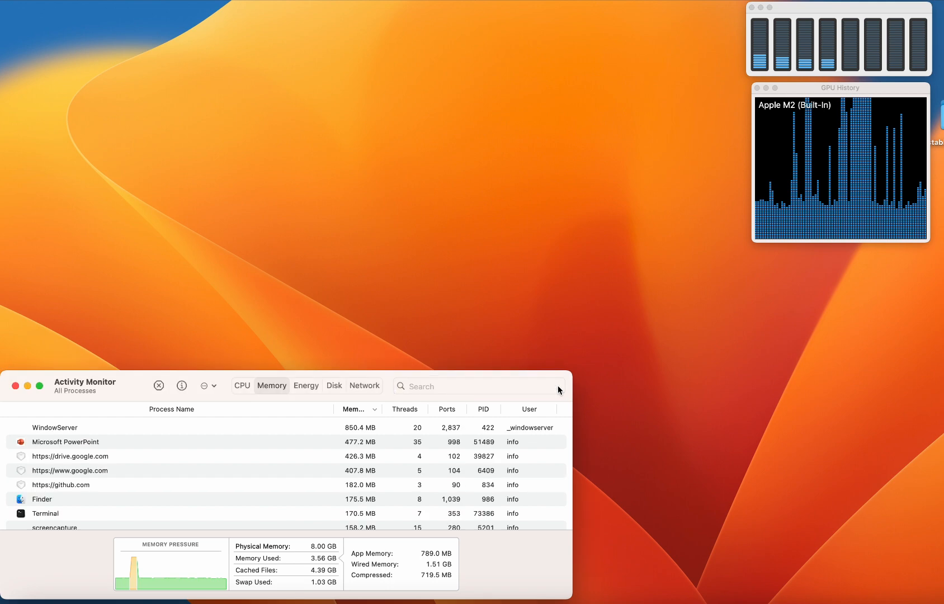